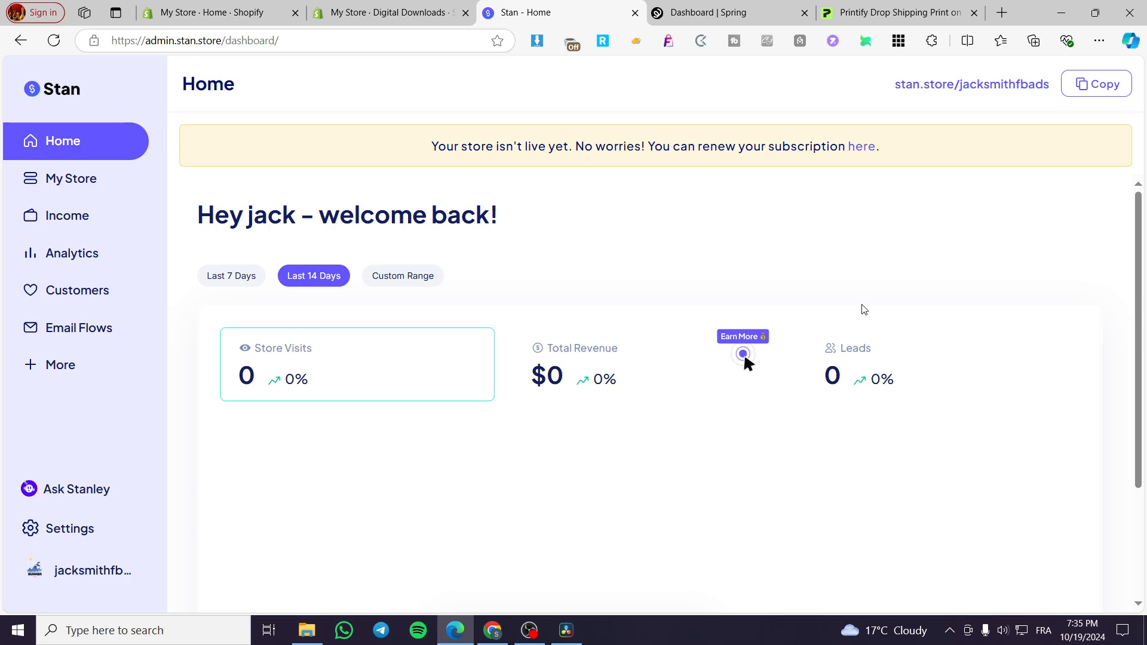
- Open My Store to view the $19.99 ebook and $9.99 membership with the store preview
left_click(742, 354)
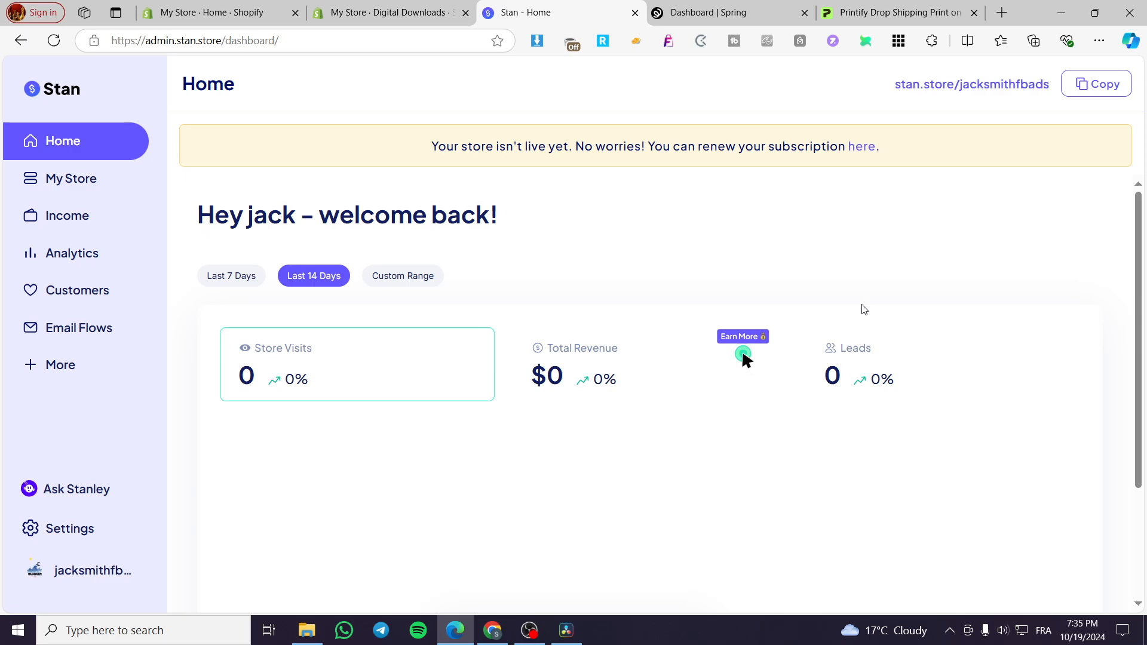
left_click(742, 353)
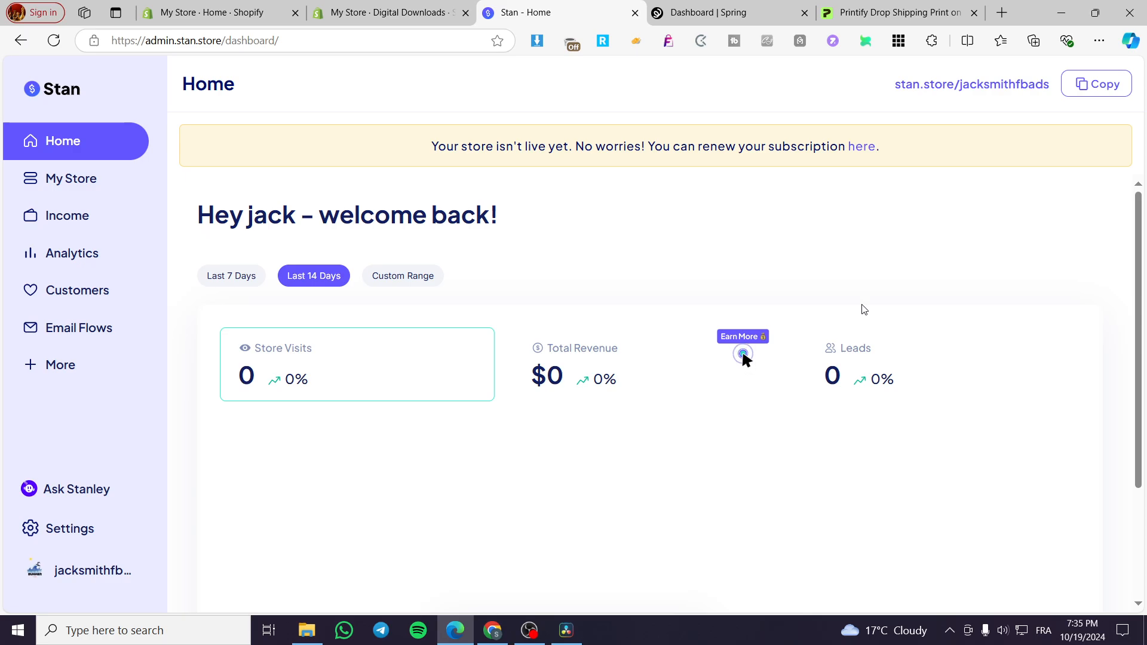
left_click(743, 353)
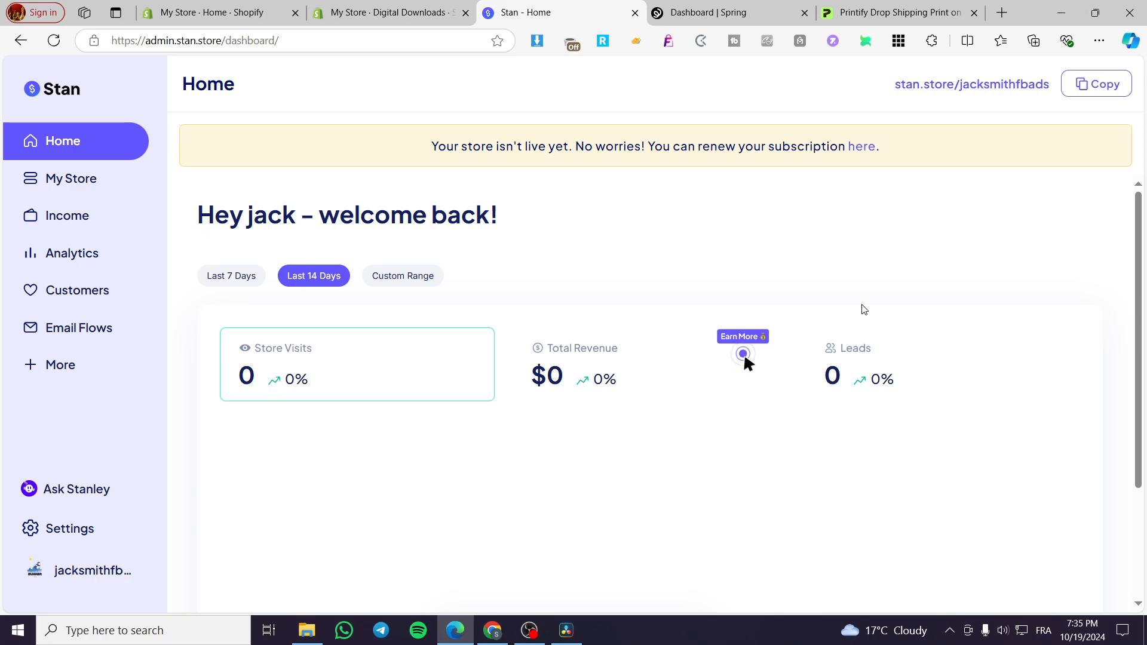
left_click(743, 354)
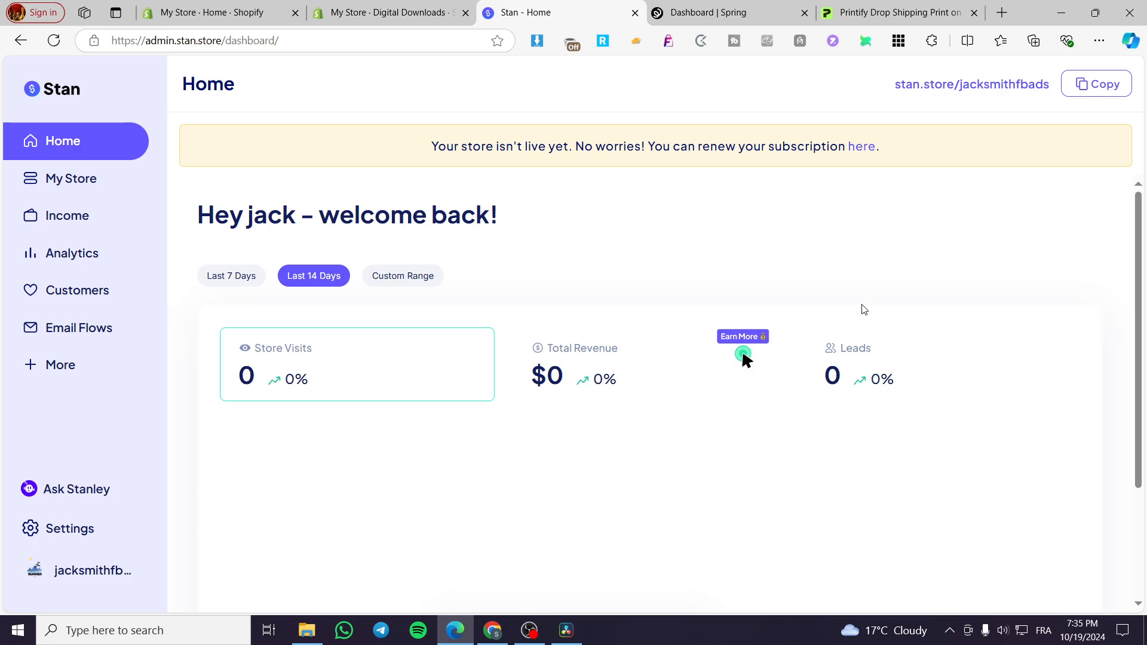
left_click(743, 353)
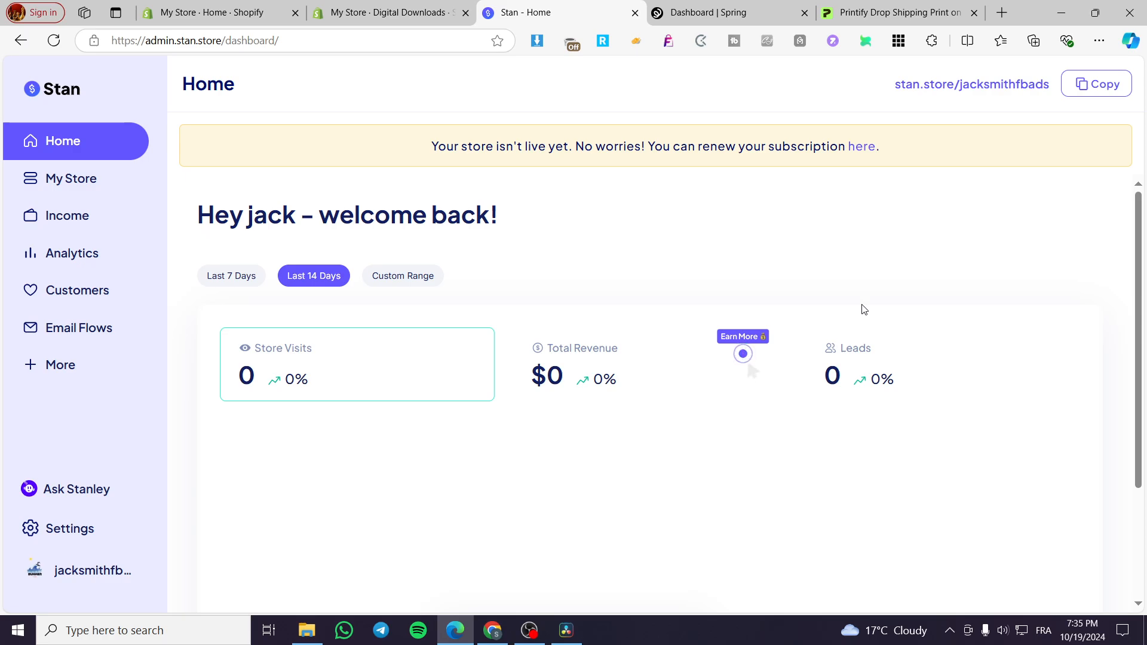
left_click(742, 353)
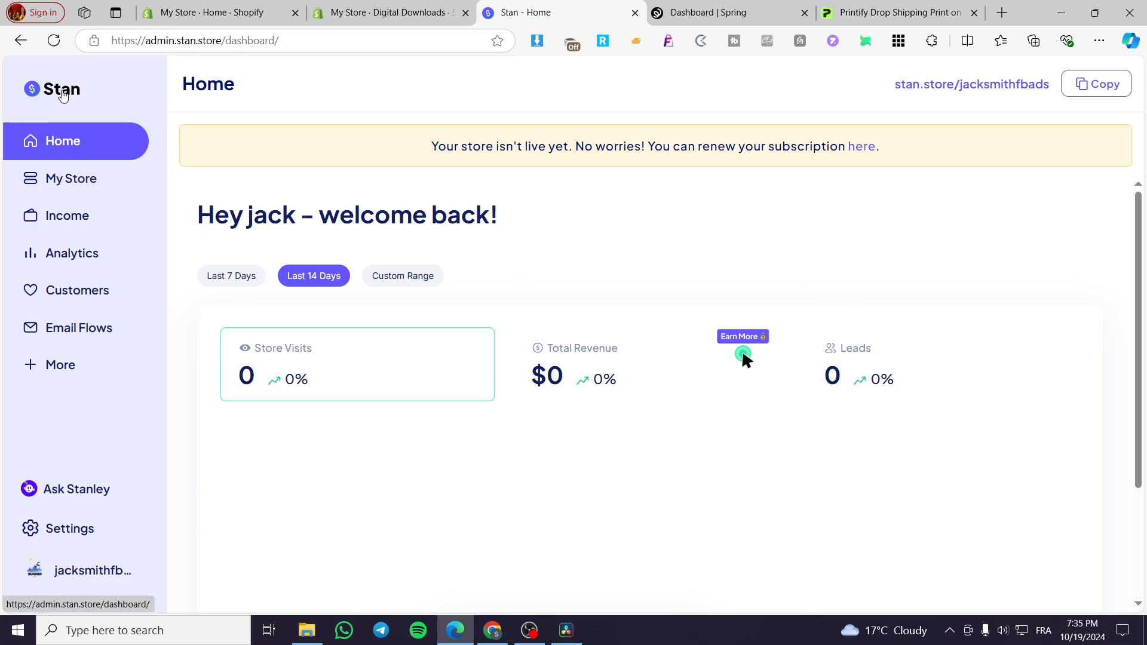
left_click(71, 178)
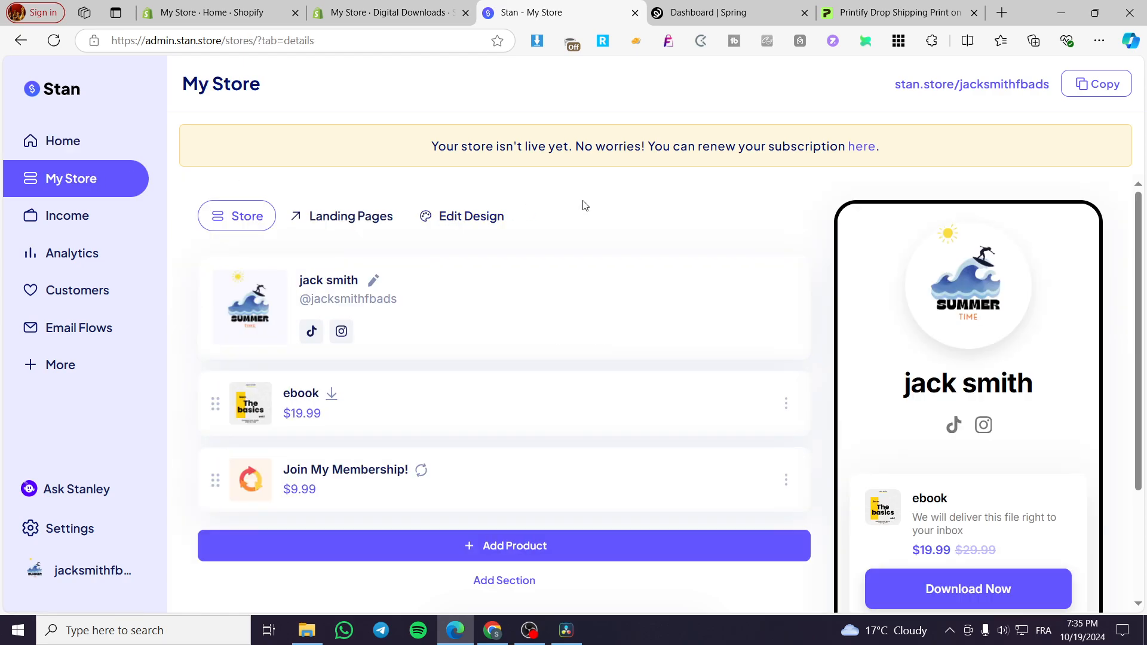
mouse_move(737, 186)
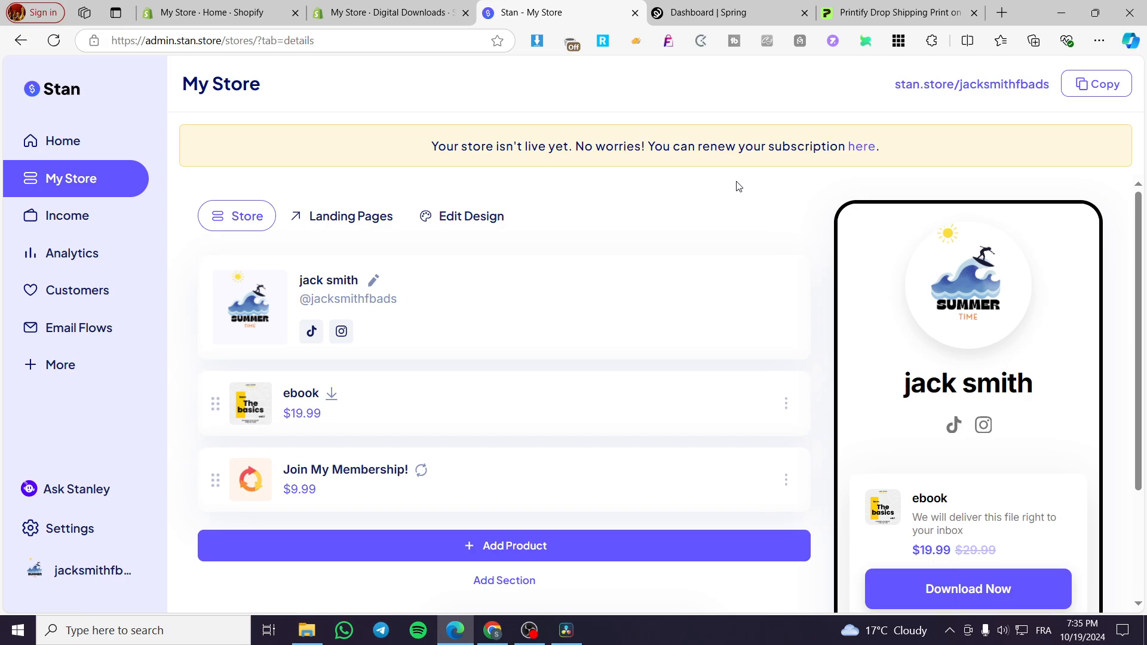
mouse_move(902, 287)
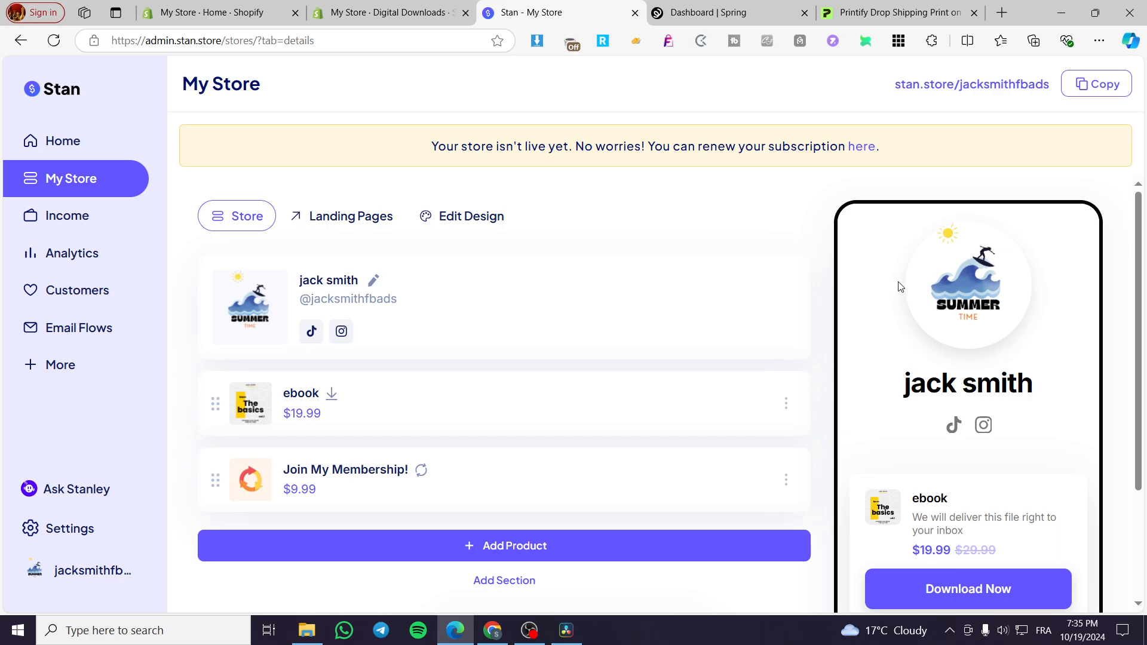
scroll("down", 3)
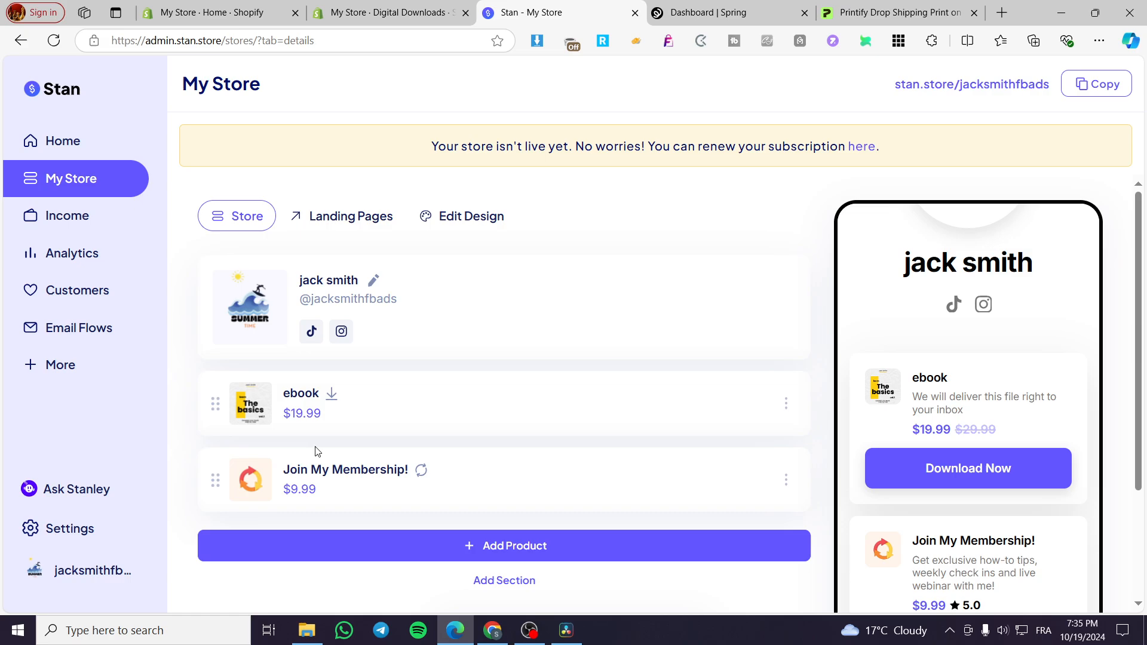
mouse_move(762, 449)
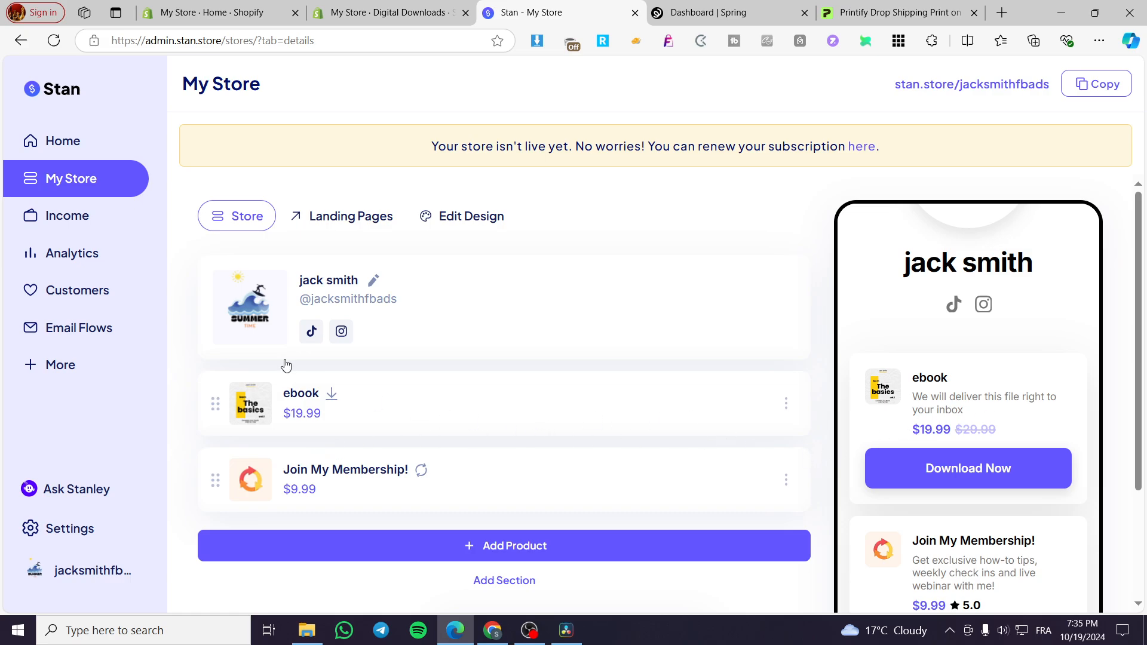
mouse_move(435, 251)
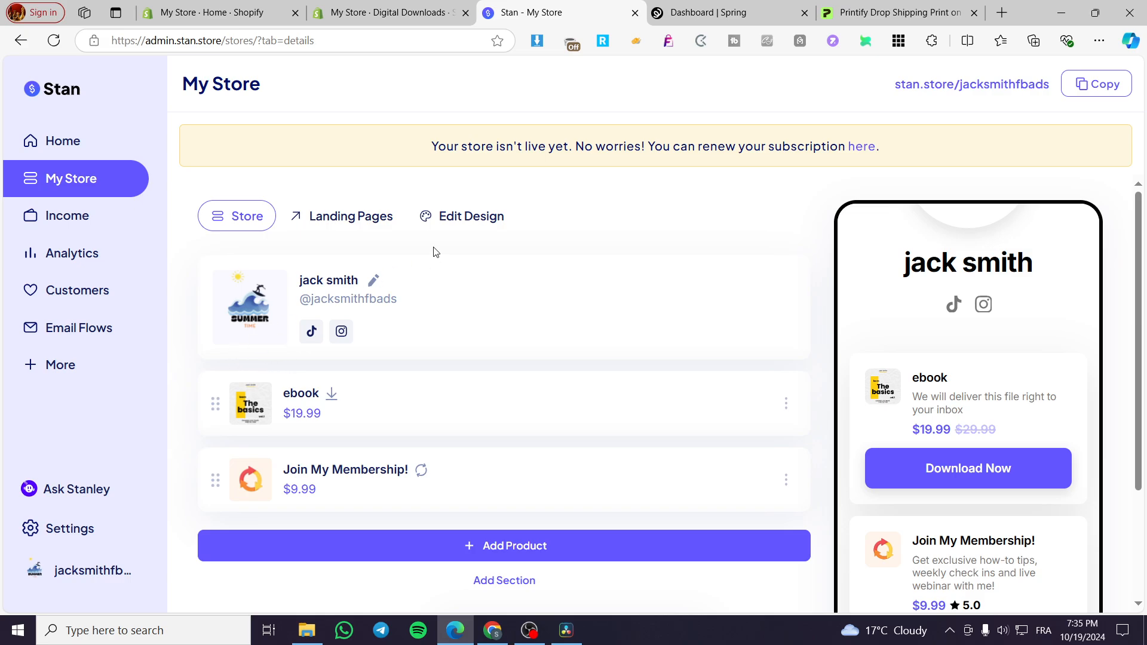
mouse_move(400, 247)
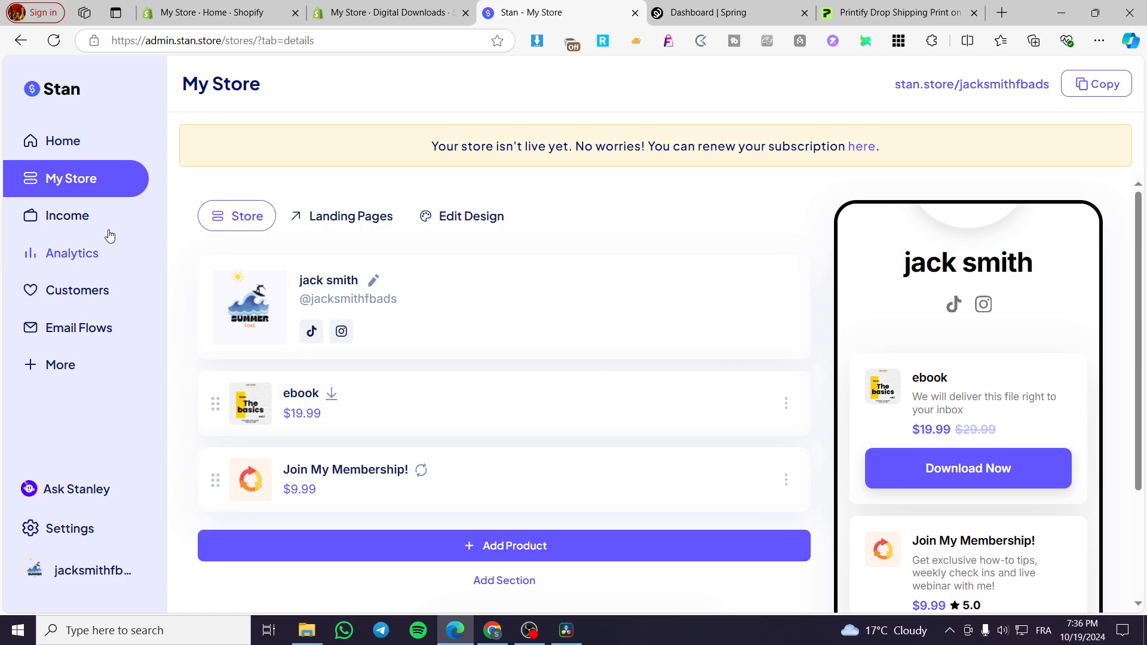
mouse_move(73, 192)
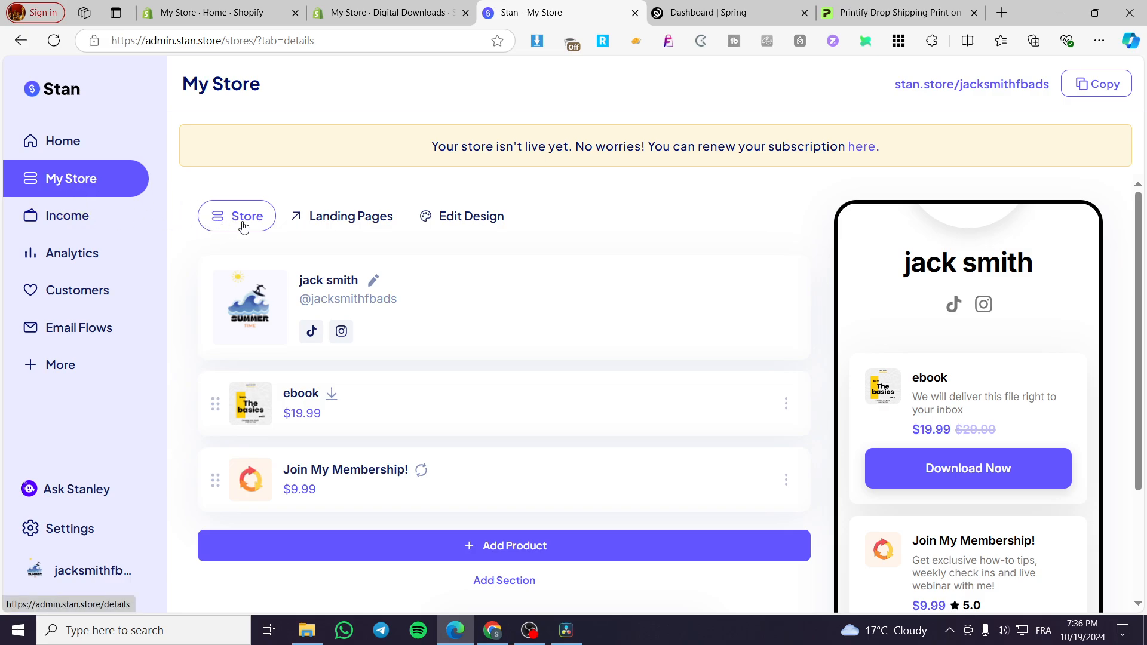
- Add a new product and scroll the Choose Product Type page down to the URL option
left_click(504, 545)
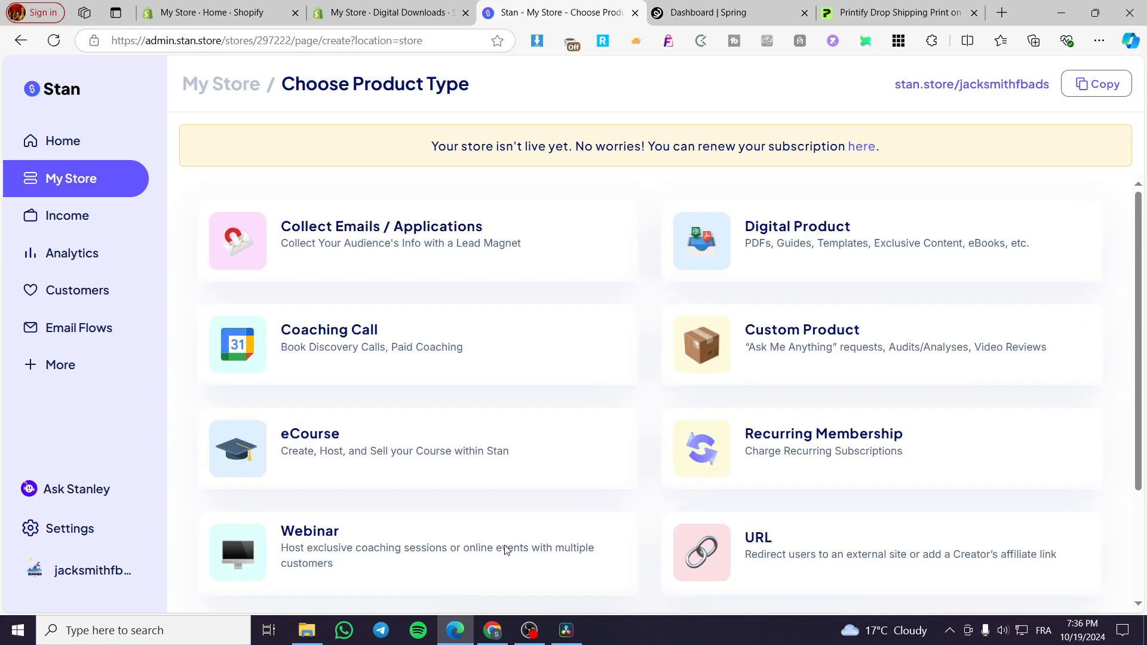
scroll("down", 3)
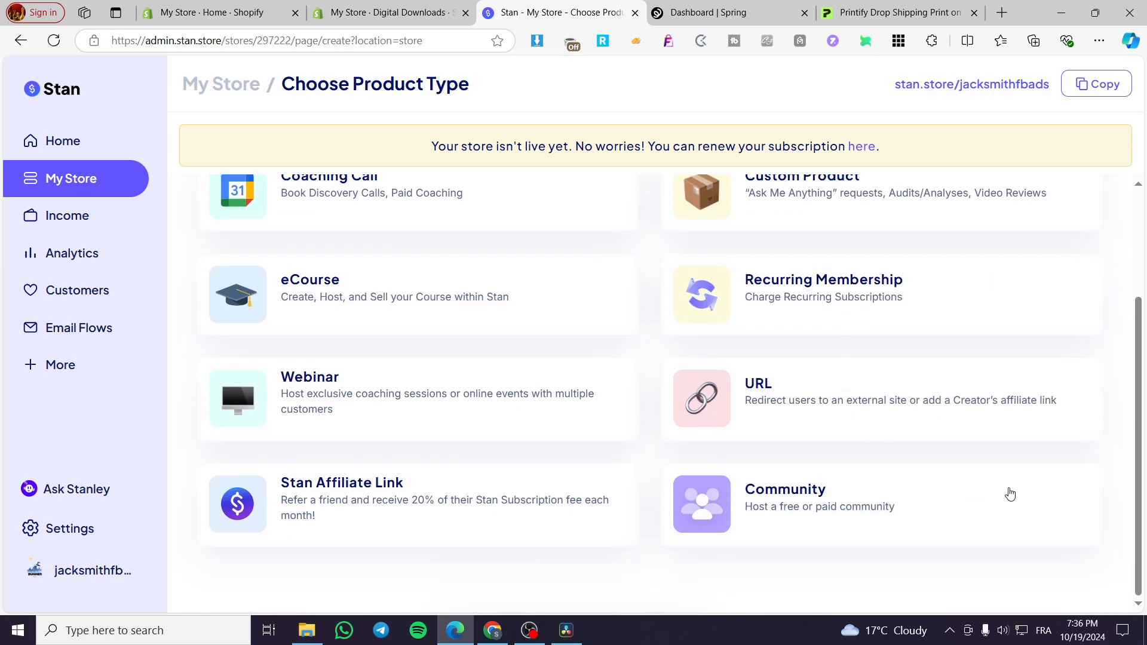
scroll("up", 3)
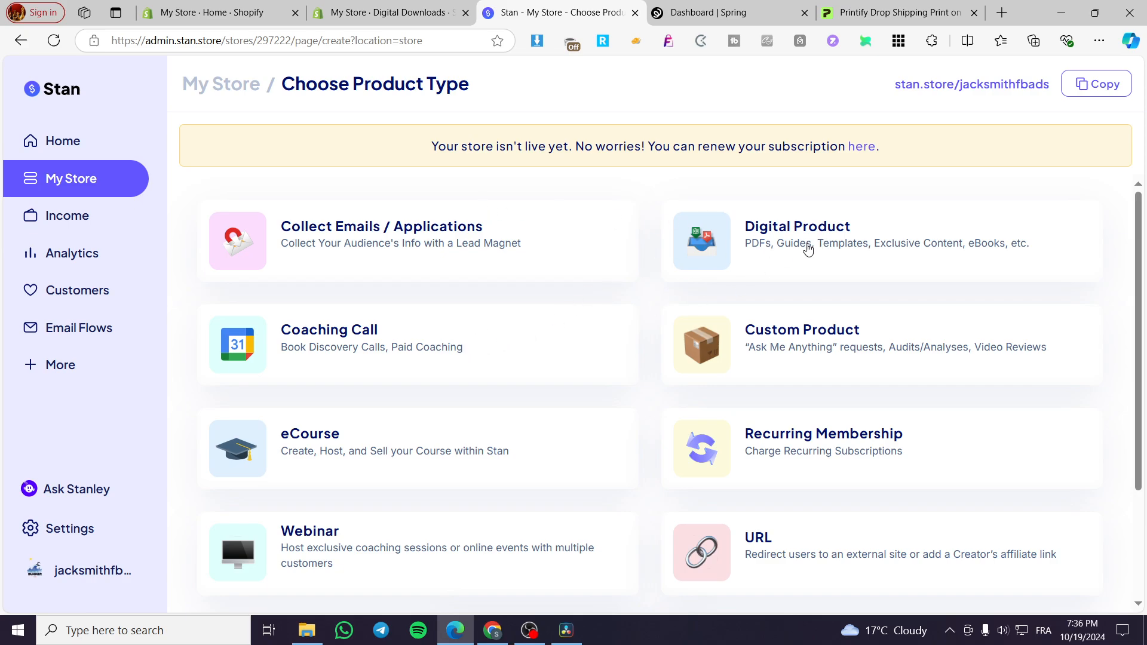
scroll("down", 3)
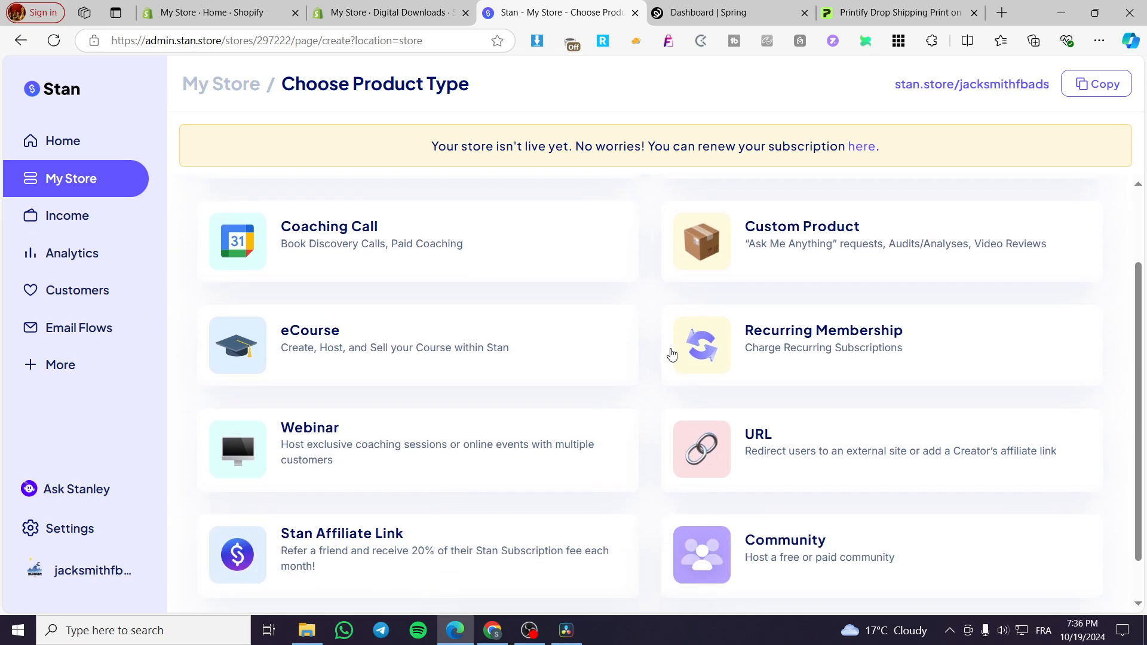
scroll("down", 3)
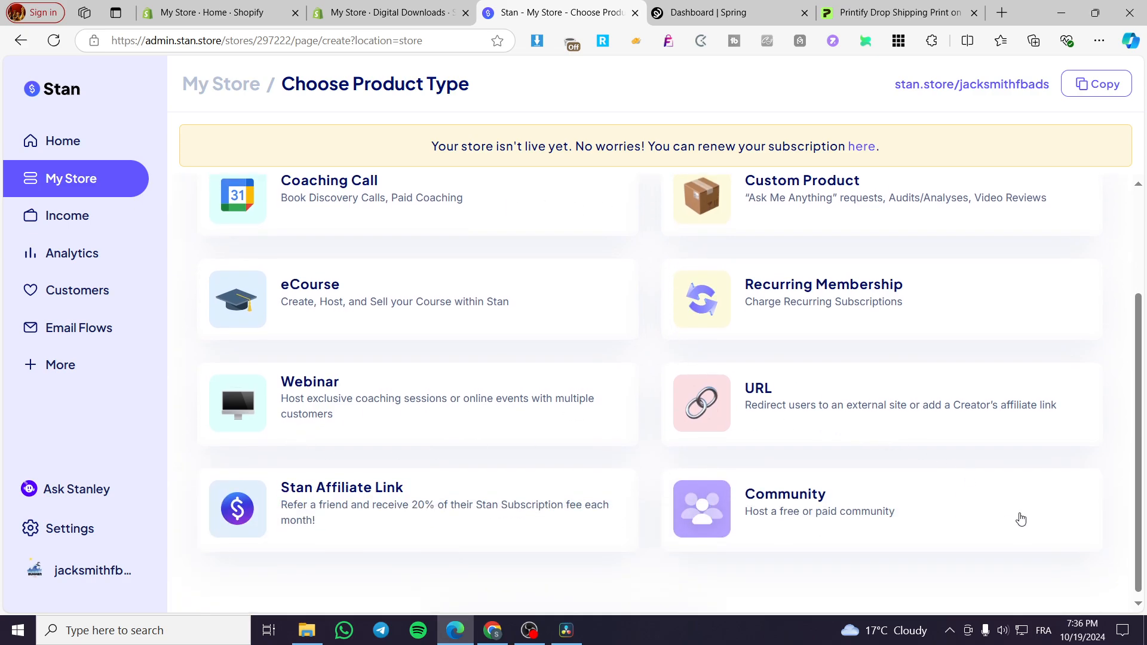
scroll("up", 3)
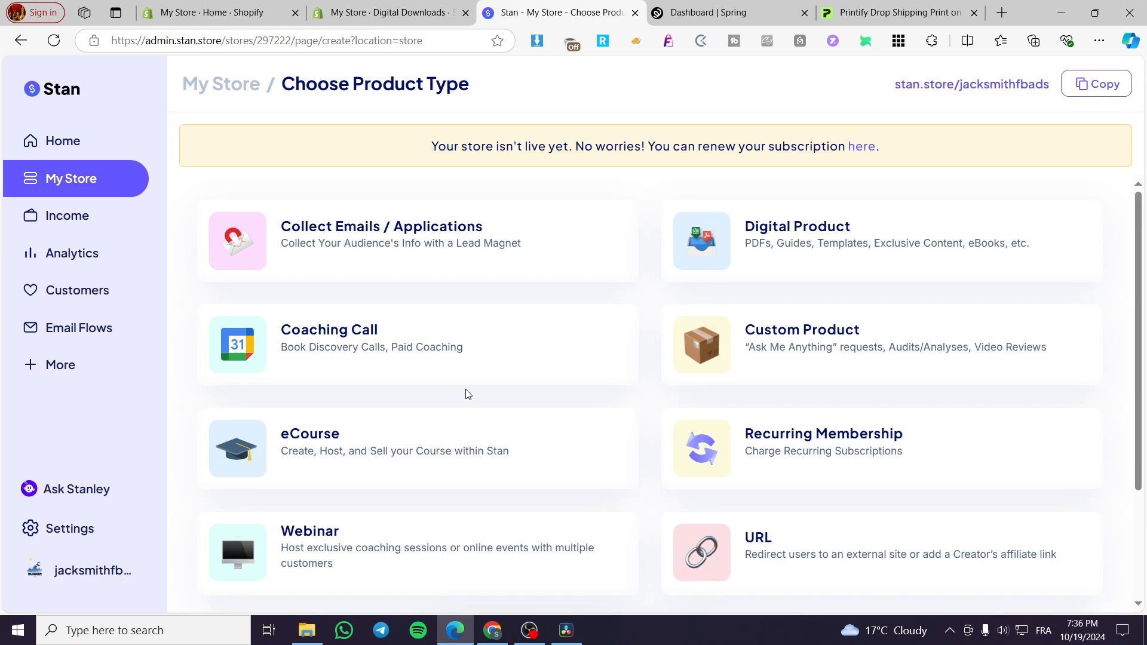
mouse_move(864, 369)
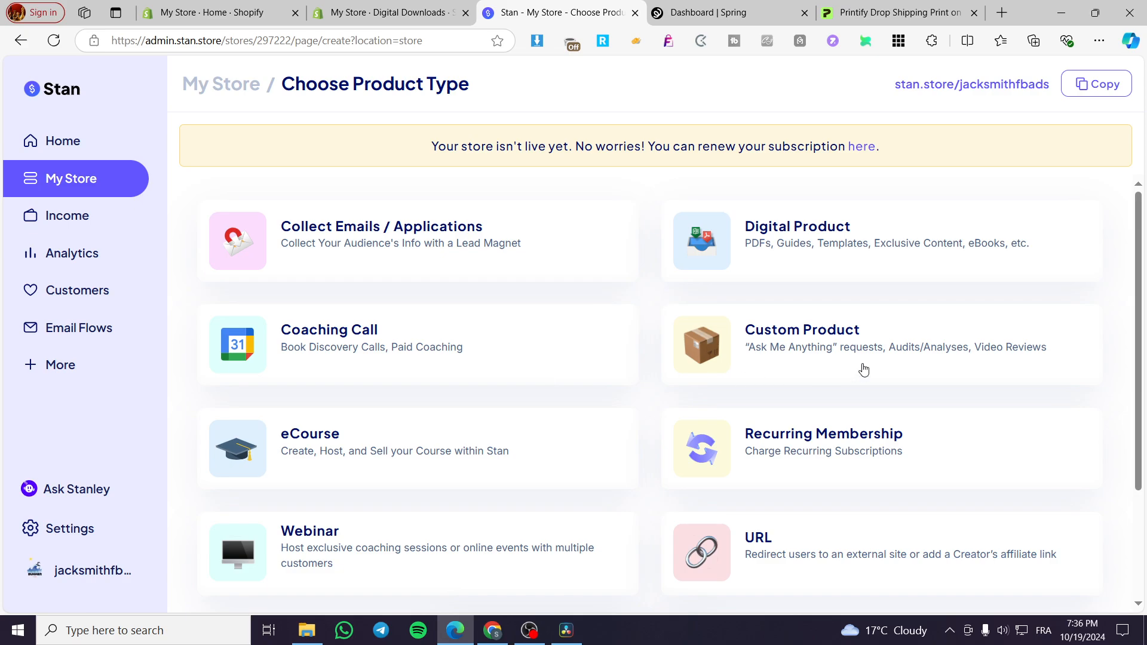
mouse_move(976, 267)
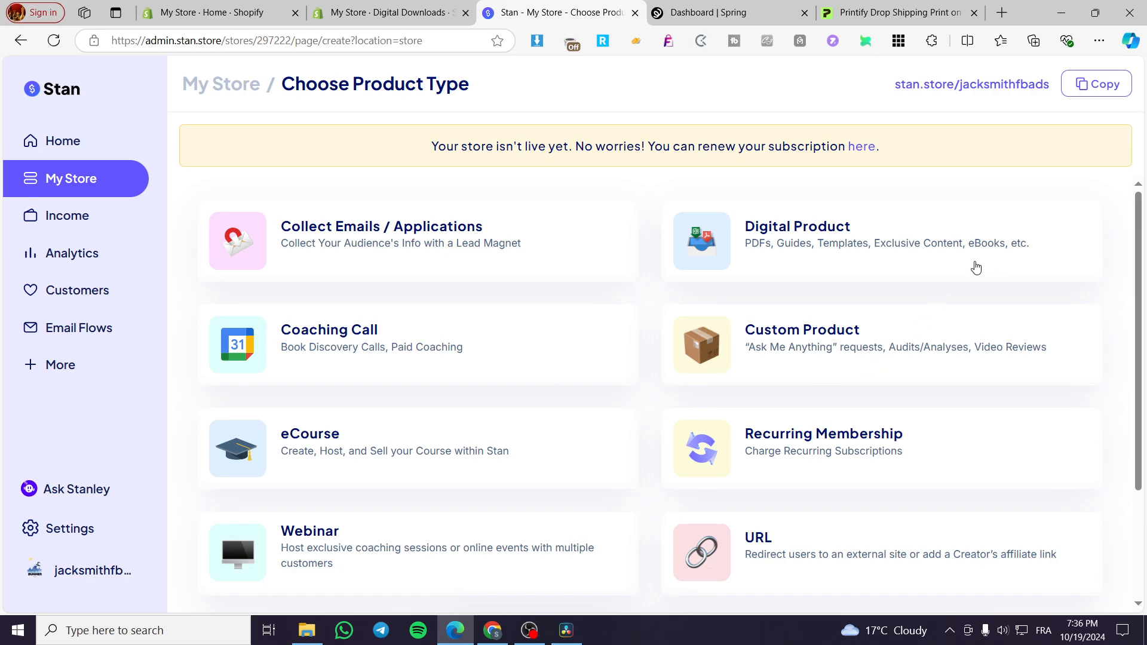
scroll("down", 3)
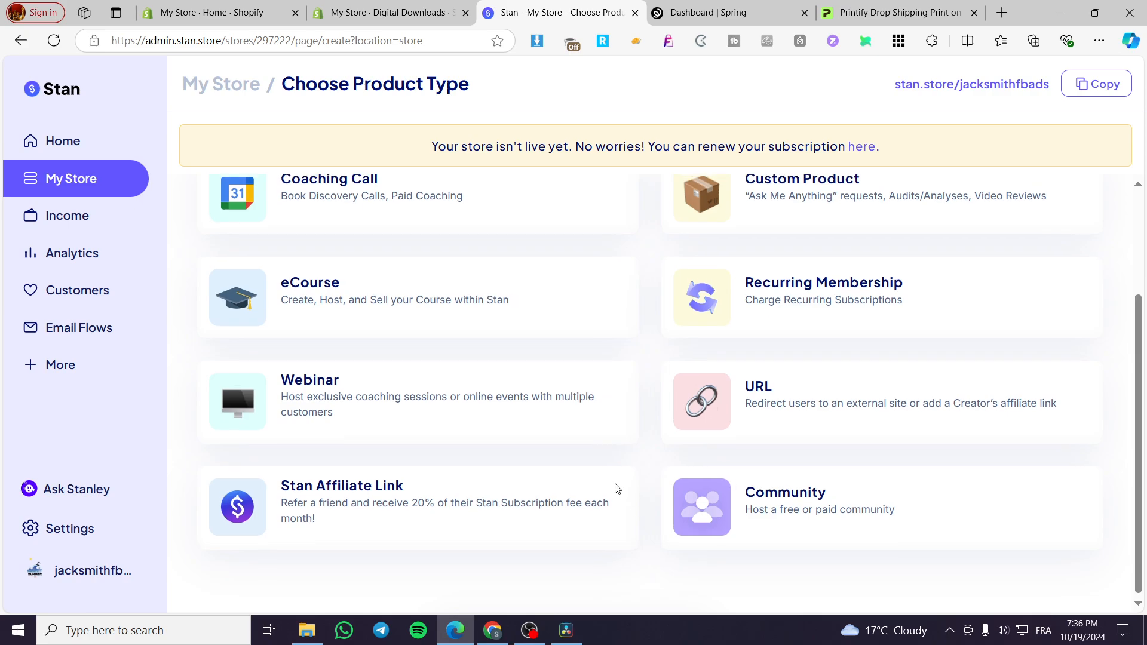
scroll("up", 3)
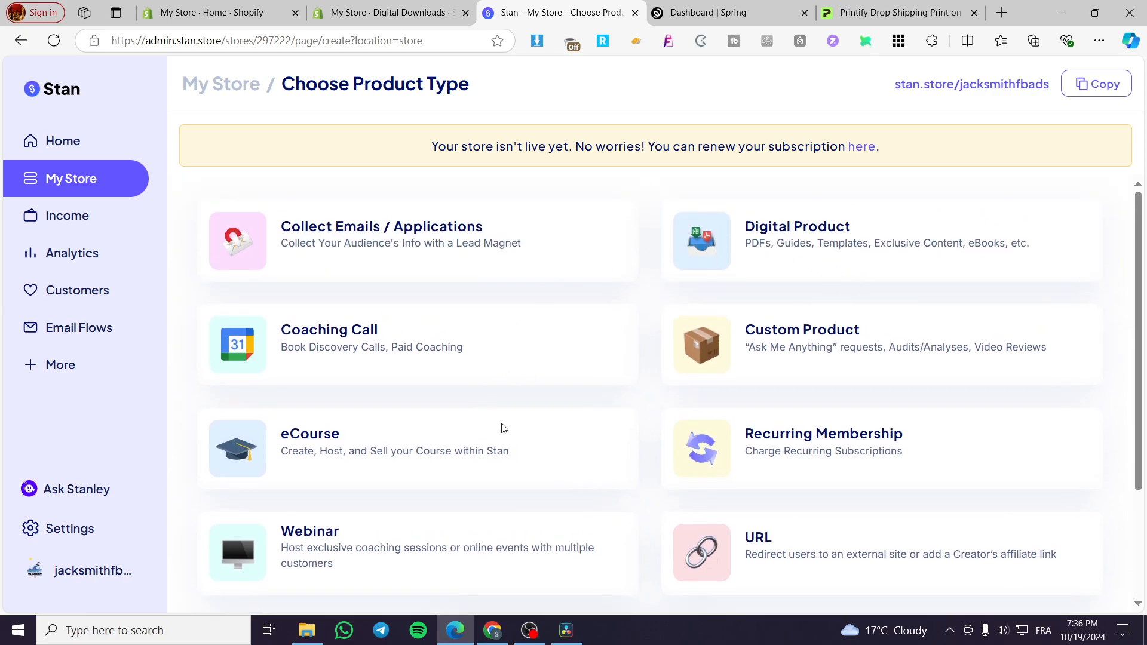
scroll("down", 3)
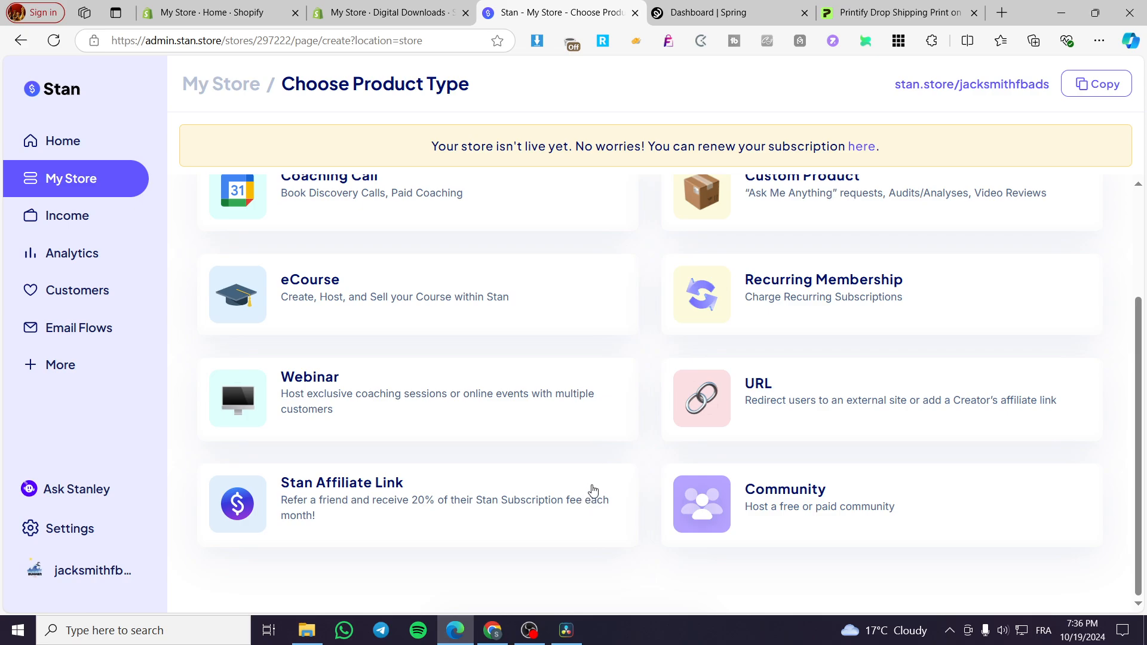
mouse_move(793, 385)
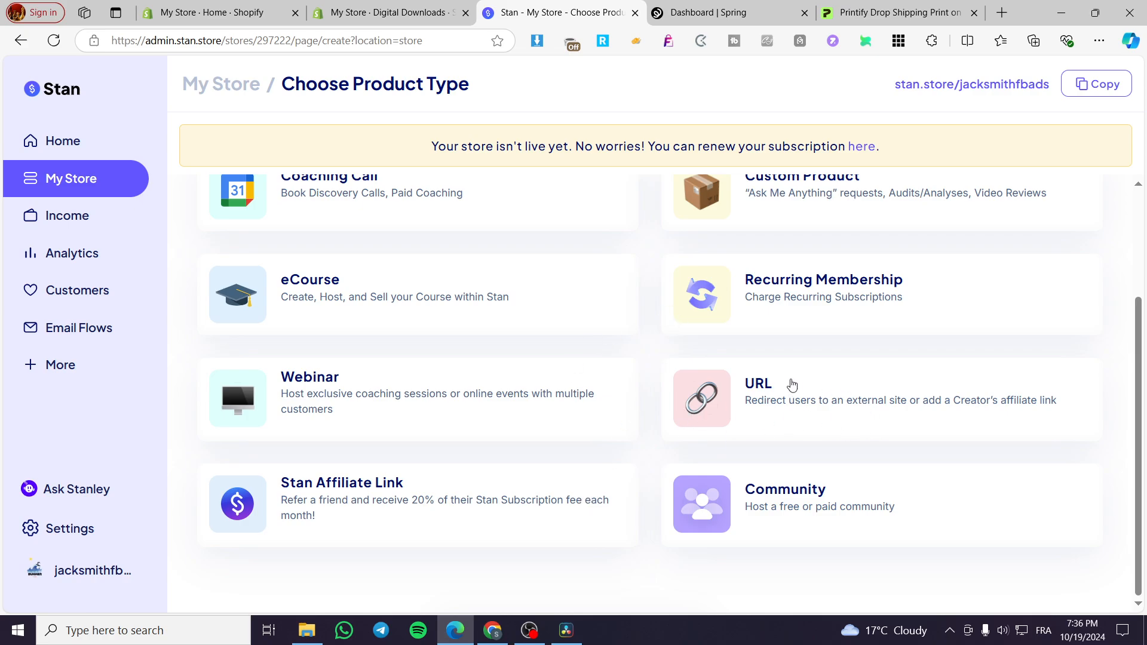
- Choose the URL product type with the Callout style, after briefly trying Button
left_click(757, 383)
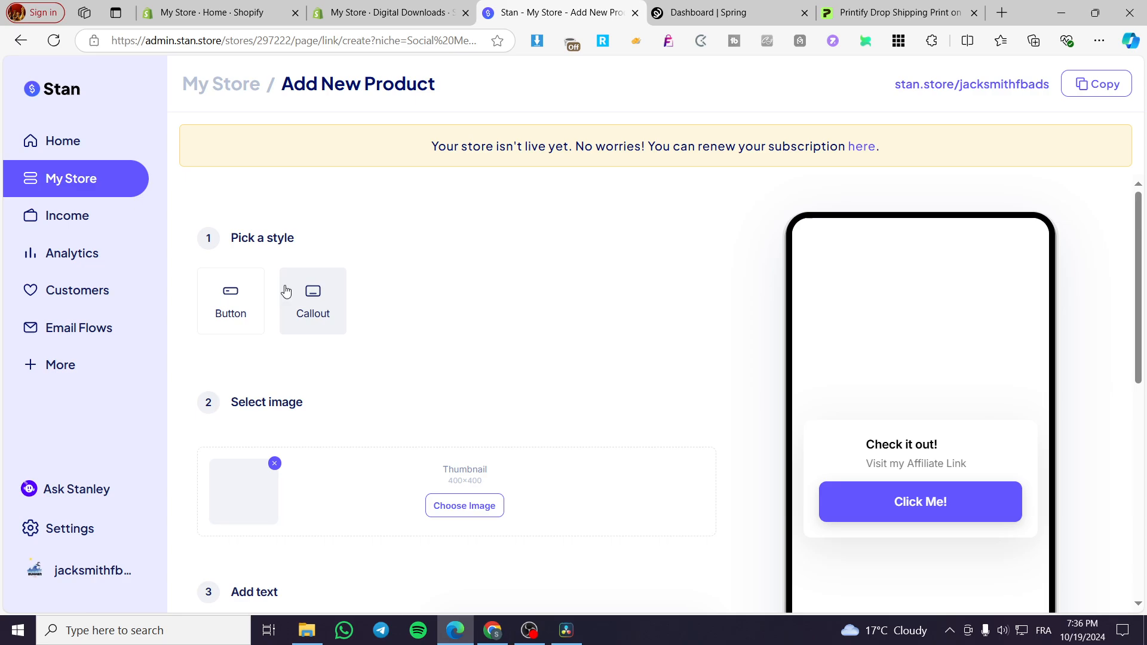
left_click(231, 300)
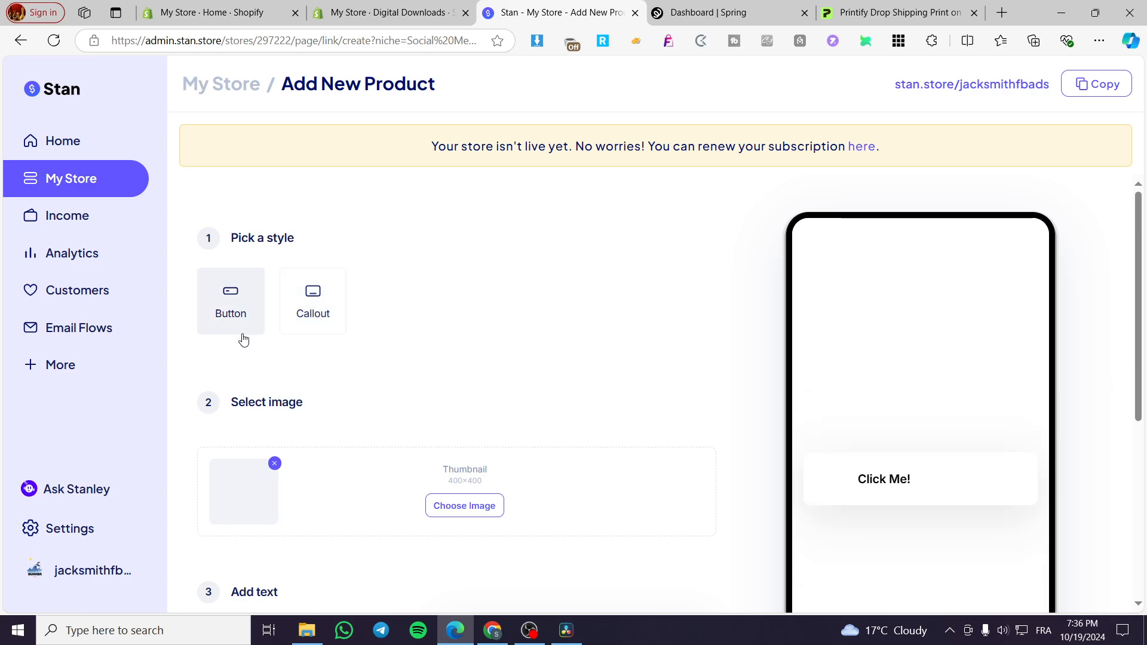
mouse_move(312, 312)
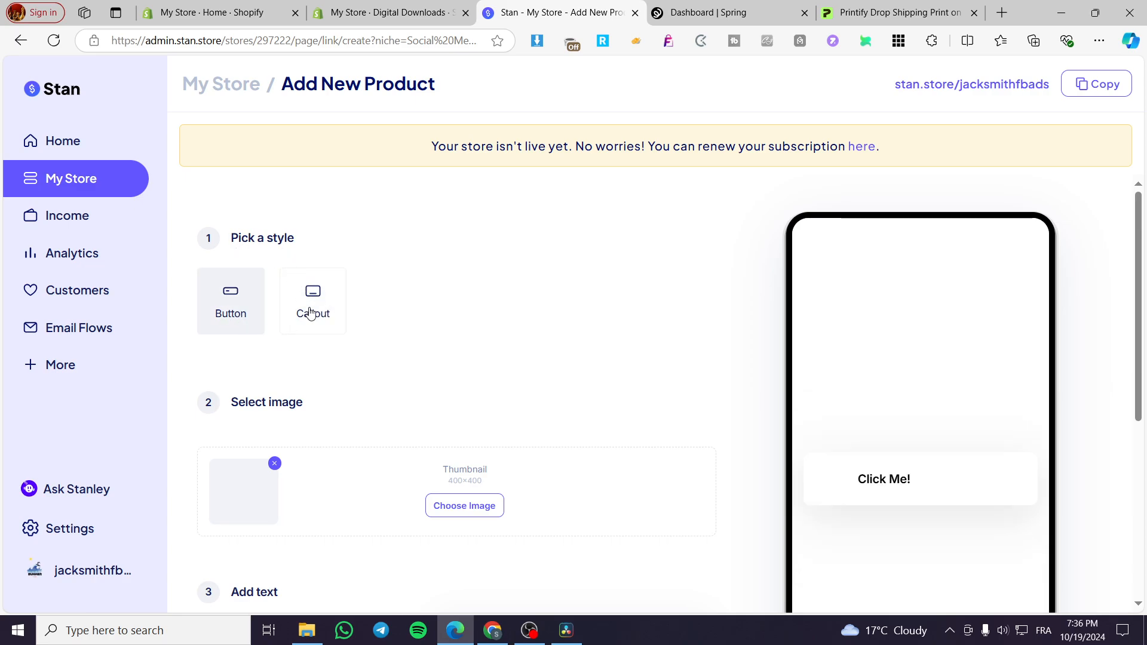
left_click(312, 300)
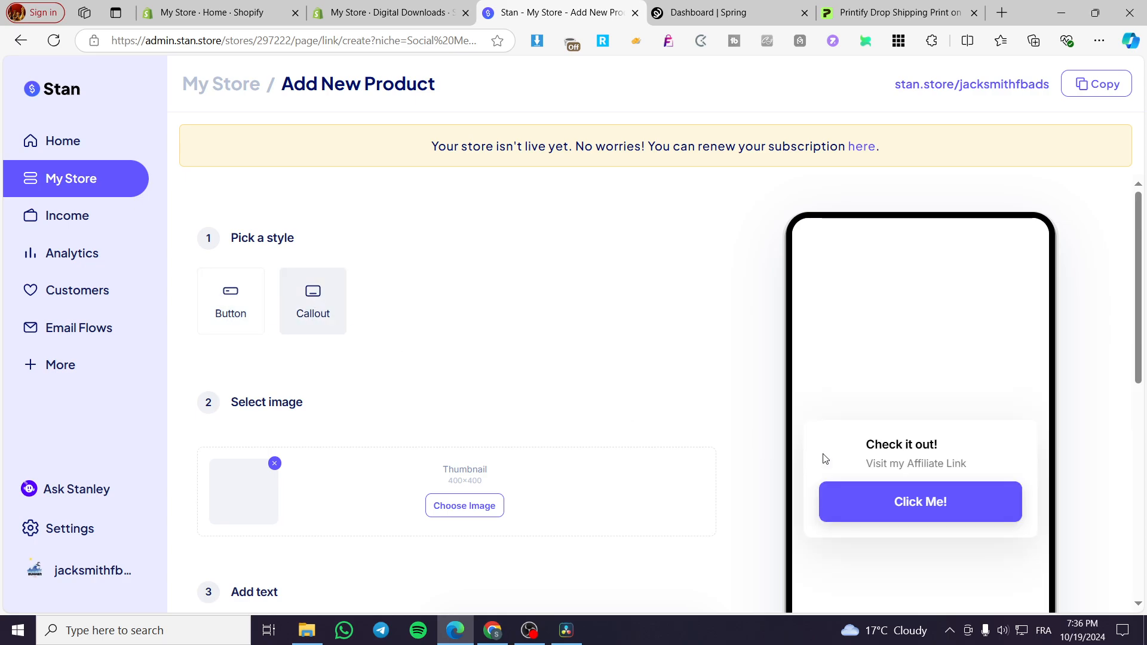
scroll("down", 3)
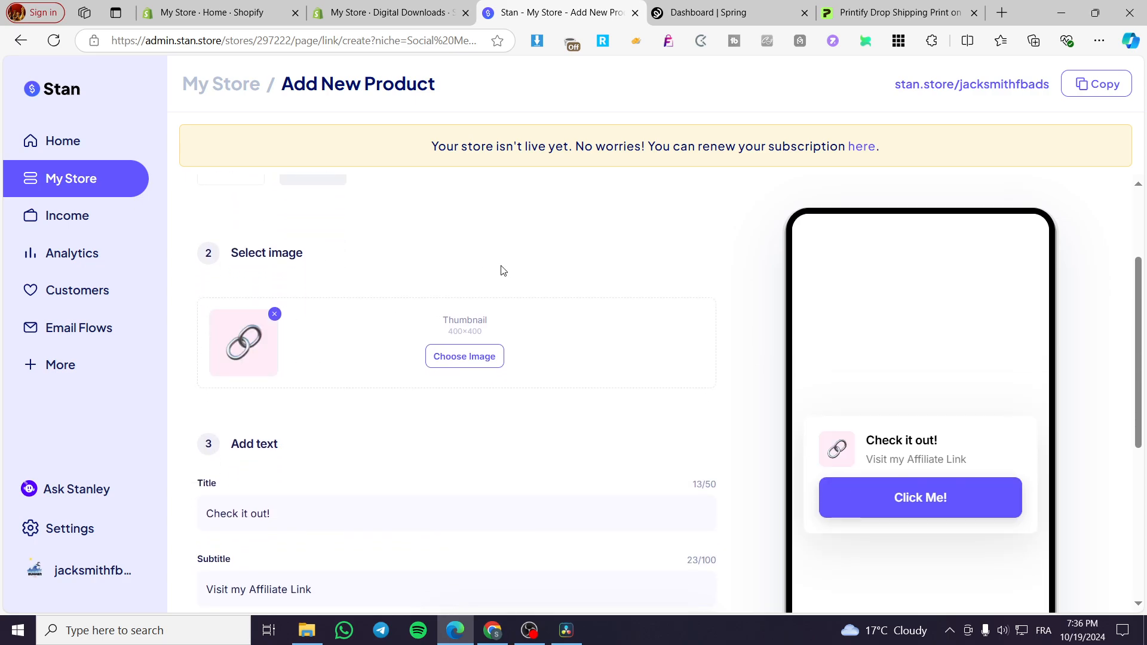
- Upload and crop the Blue Illustrated Shark Gym Lover T-Shirt PNG from Downloads as thumbnail
left_click(464, 356)
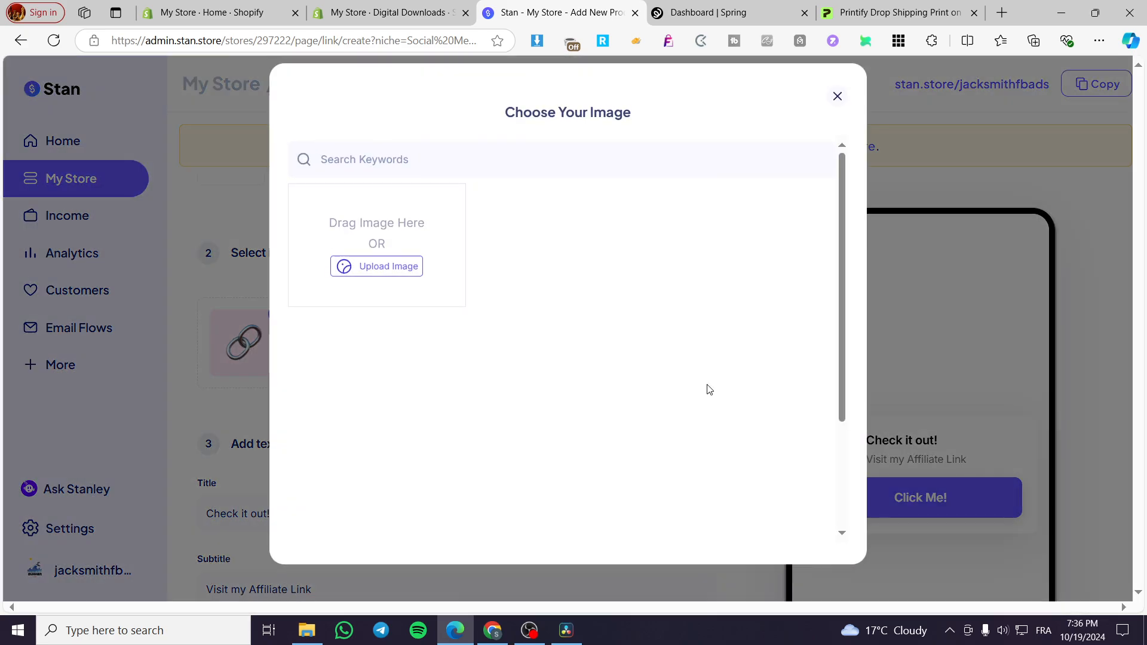
left_click(377, 265)
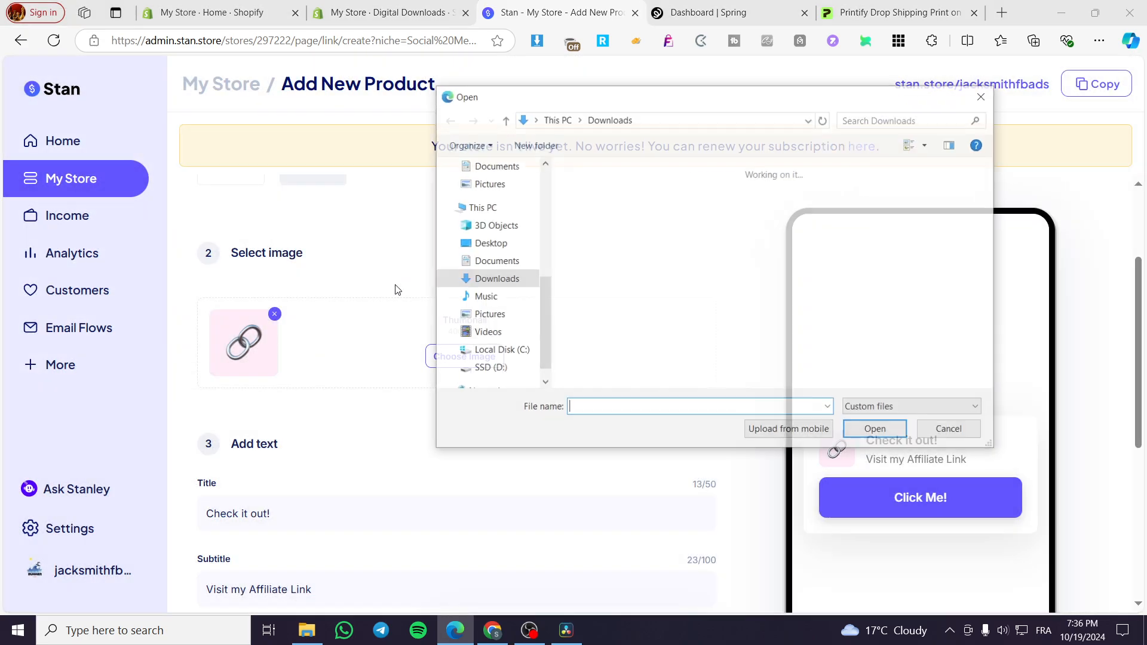
left_click(668, 332)
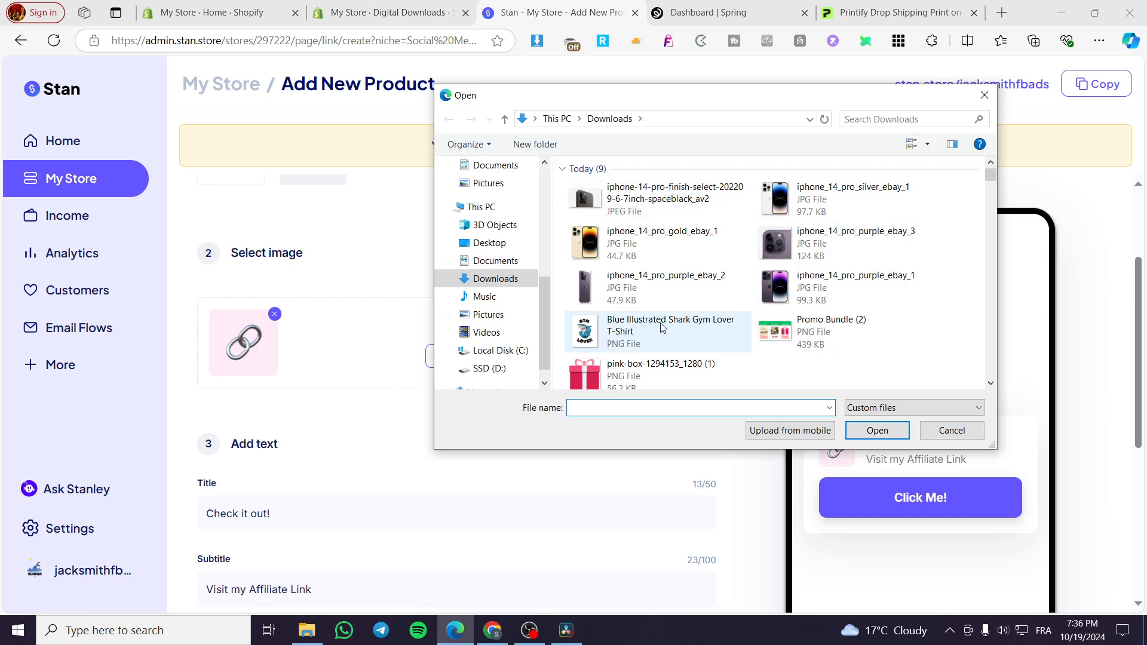
double_click(668, 330)
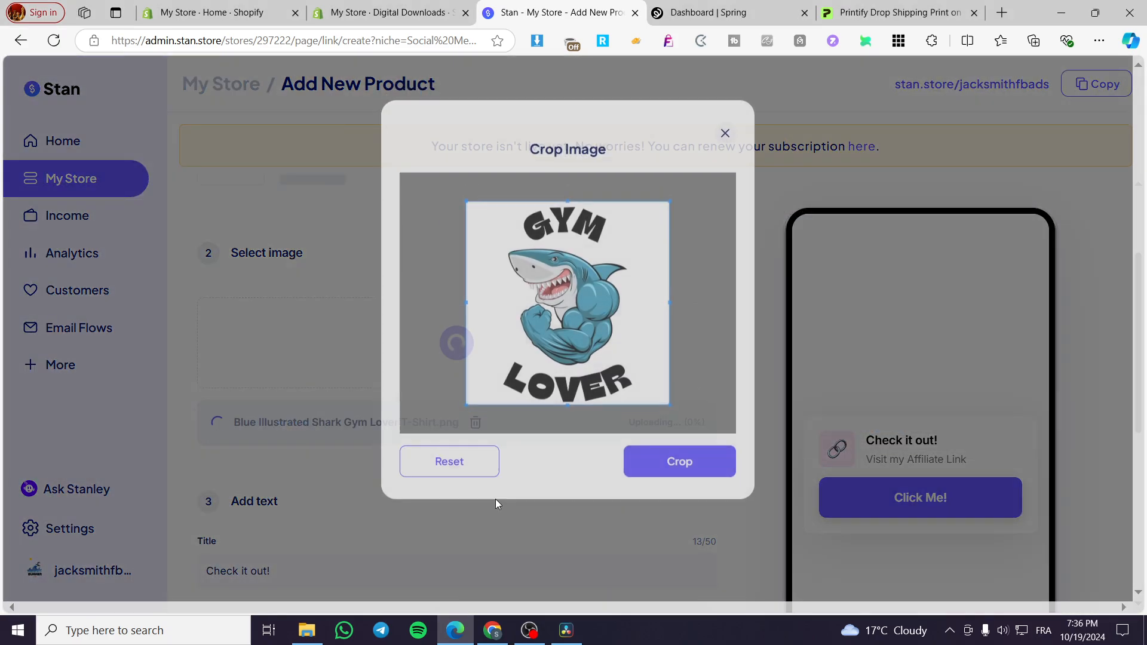
left_click(678, 461)
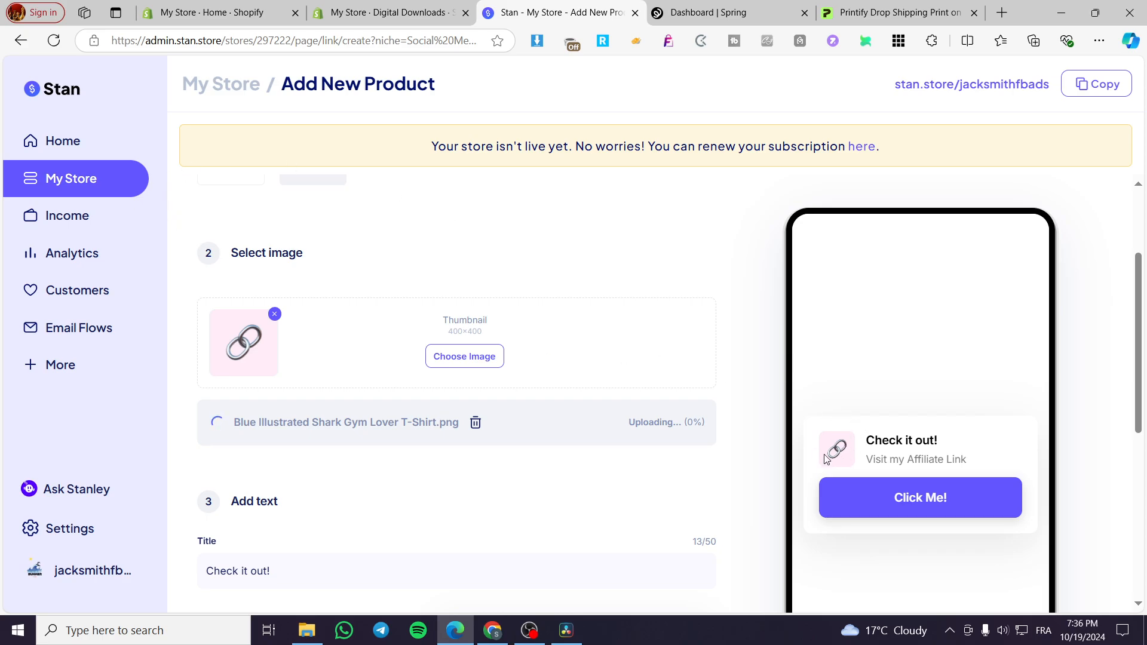
- Title the product 'Blue Shark Gym Tshirt' and write an urgency subtitle about the gym shirt
scroll("down", 3)
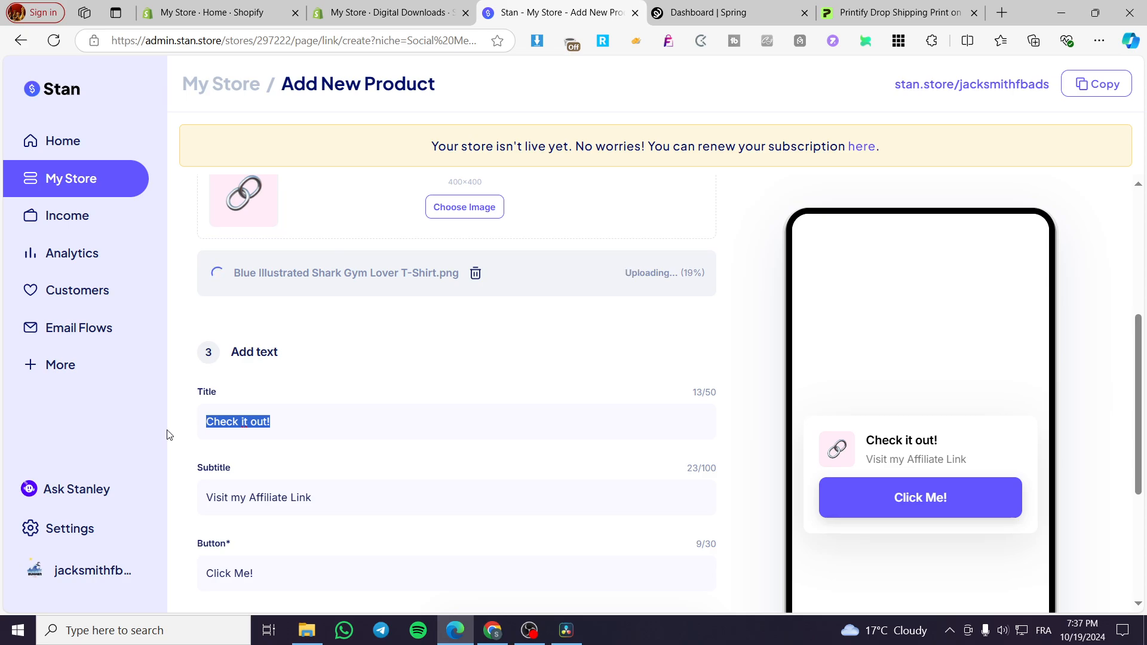
type("Blue s")
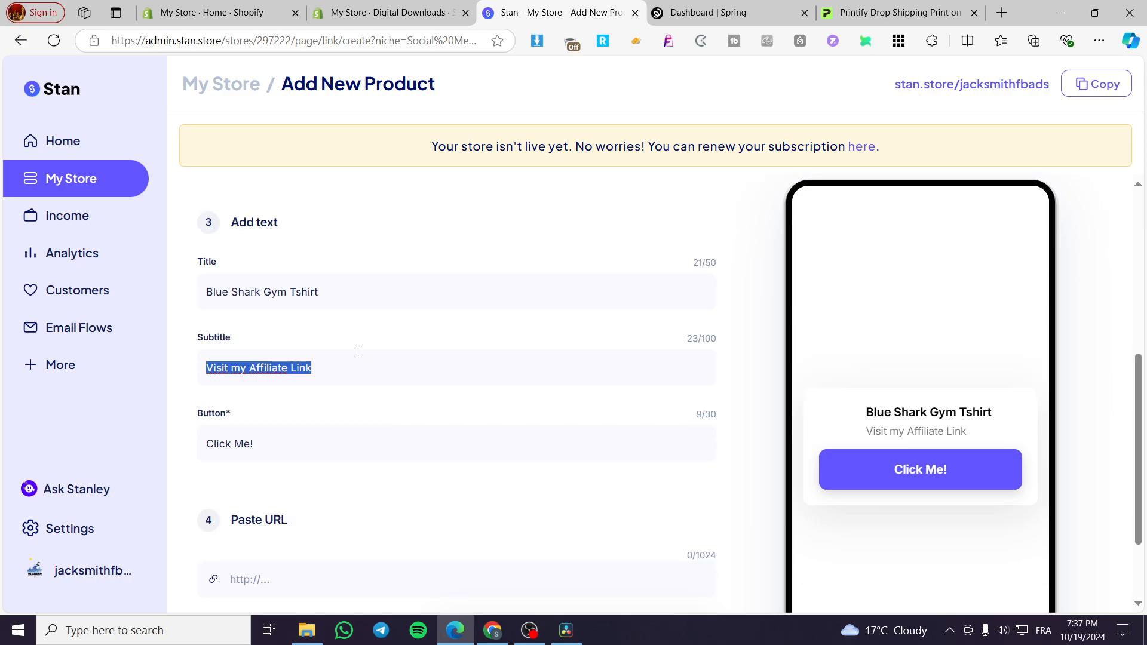
mouse_move(334, 372)
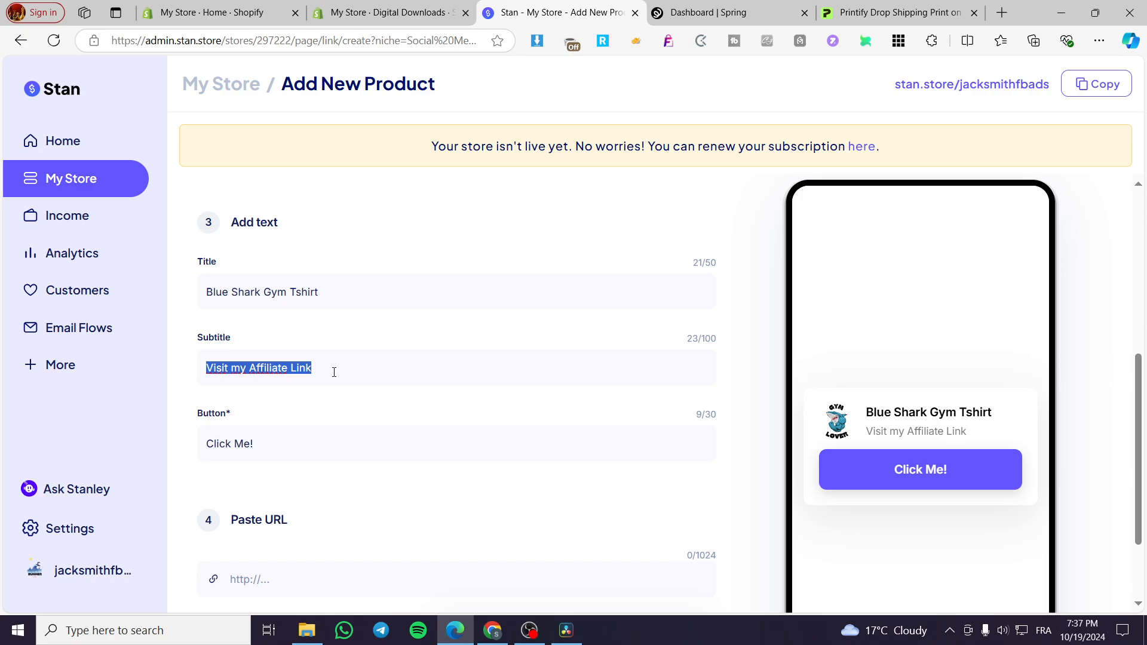
type("Get your premium G")
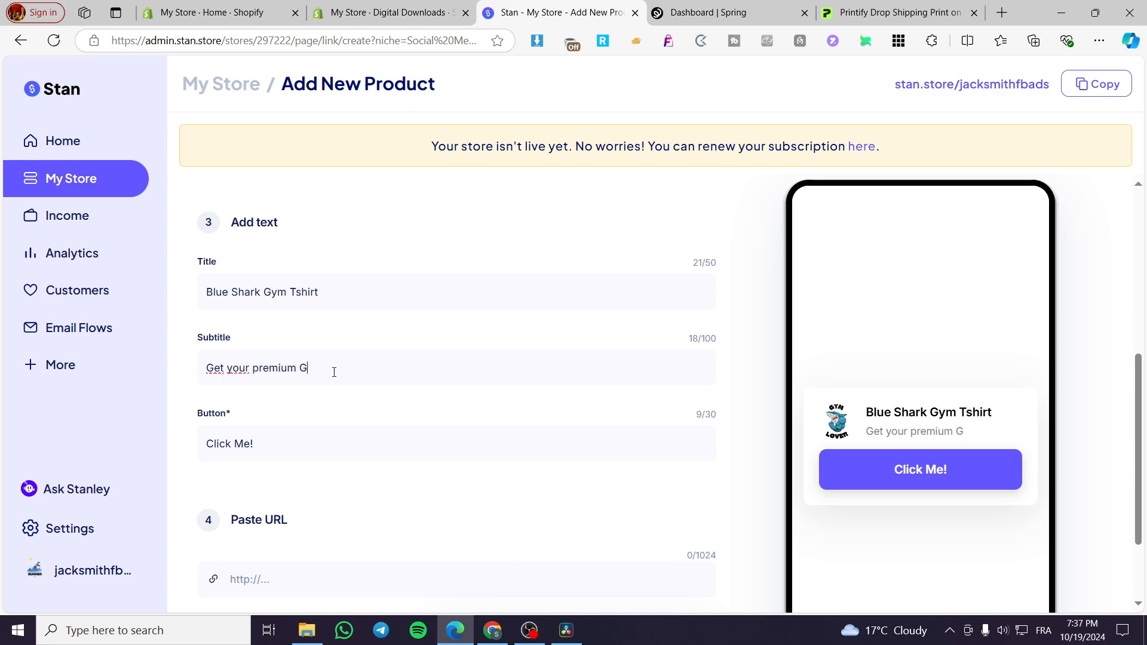
type("ym")
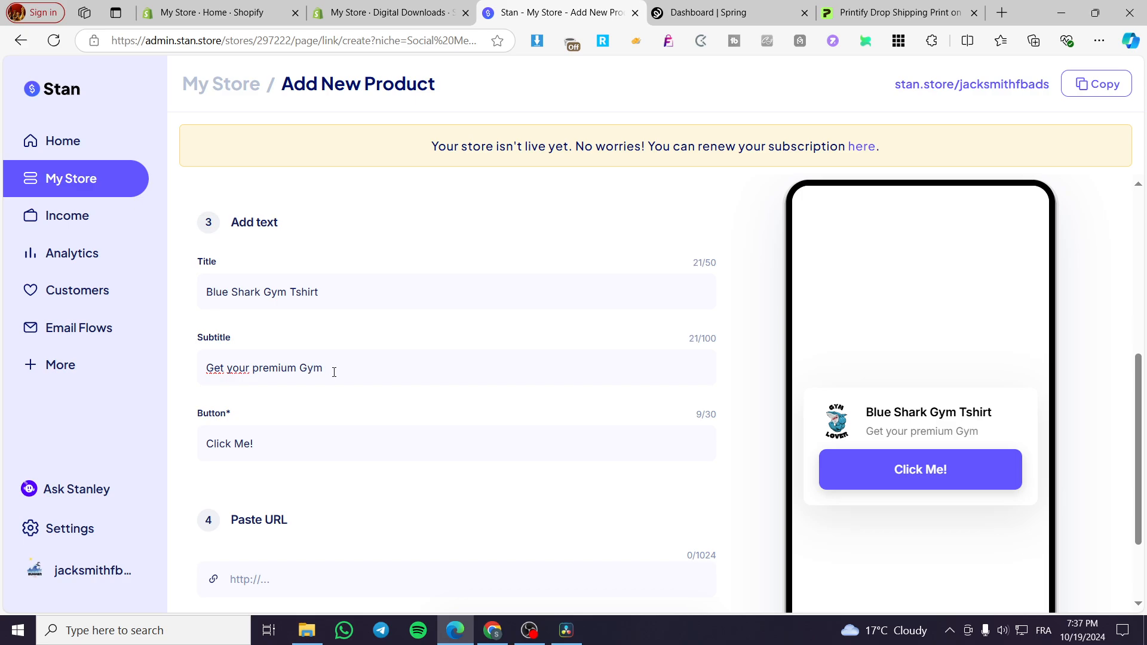
type("shirt")
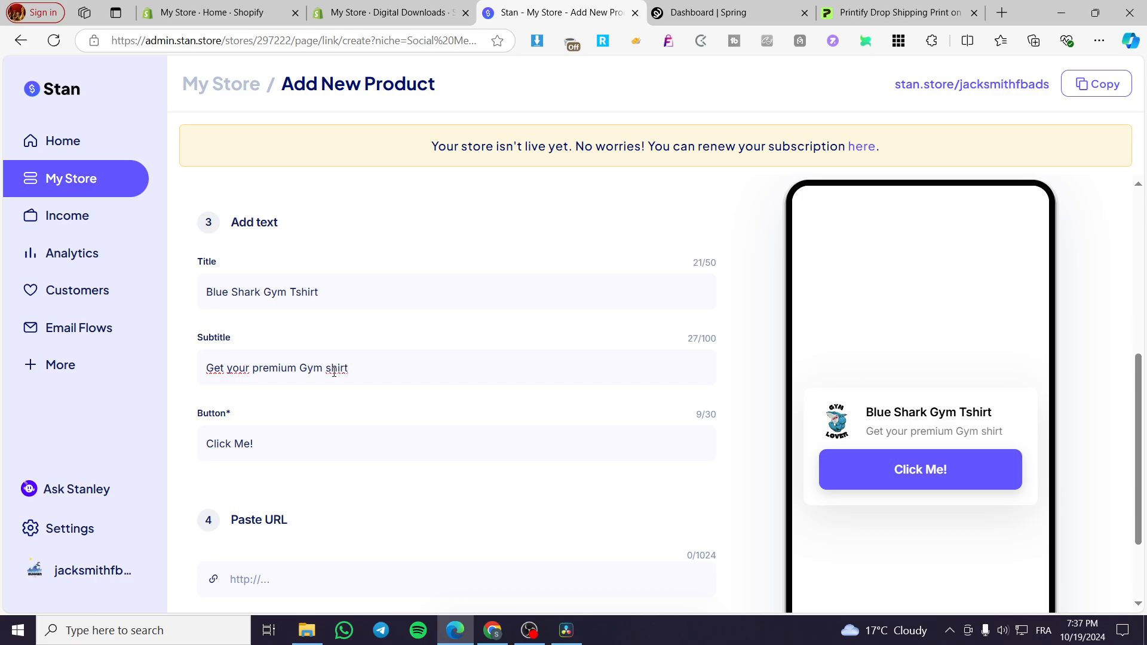
type("before it i")
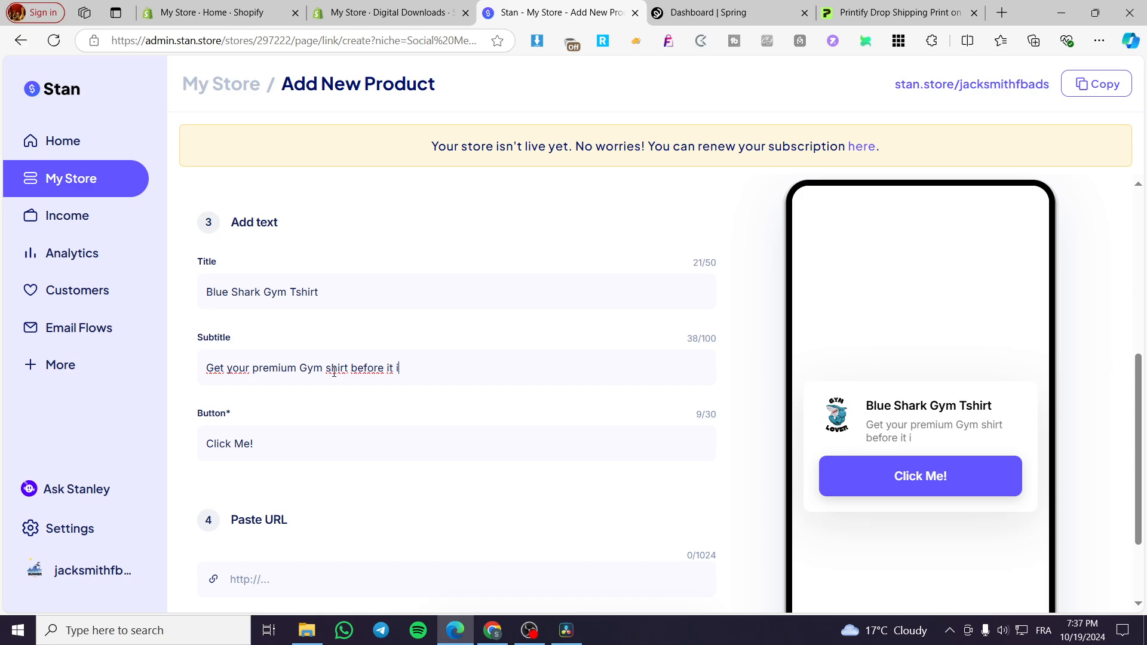
type("ends")
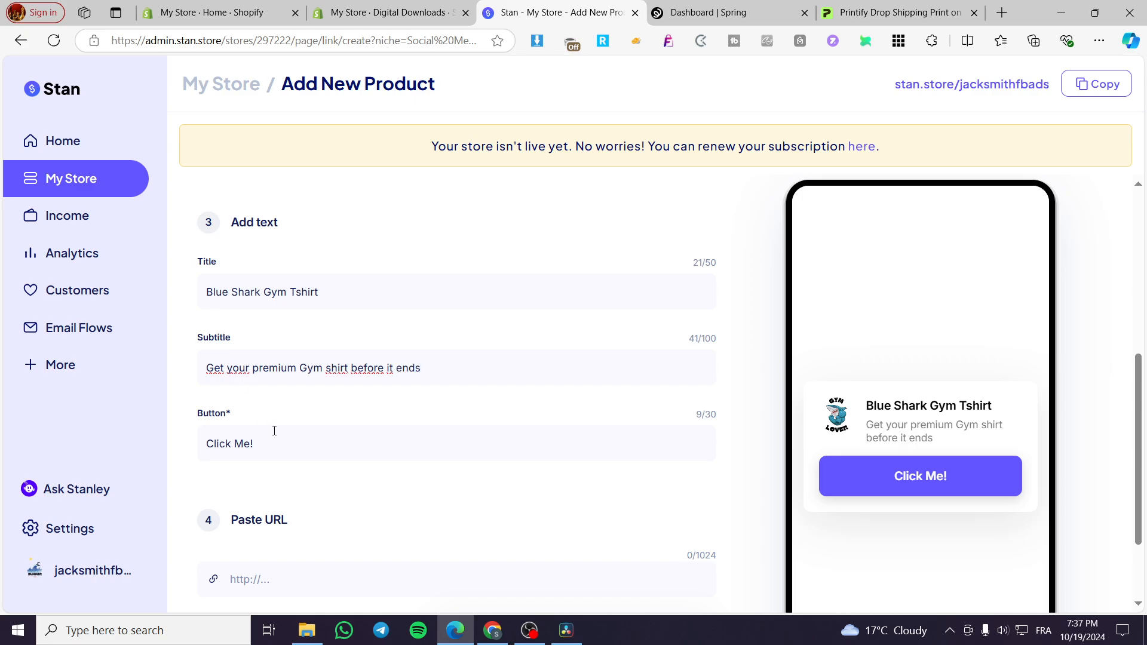
type("§")
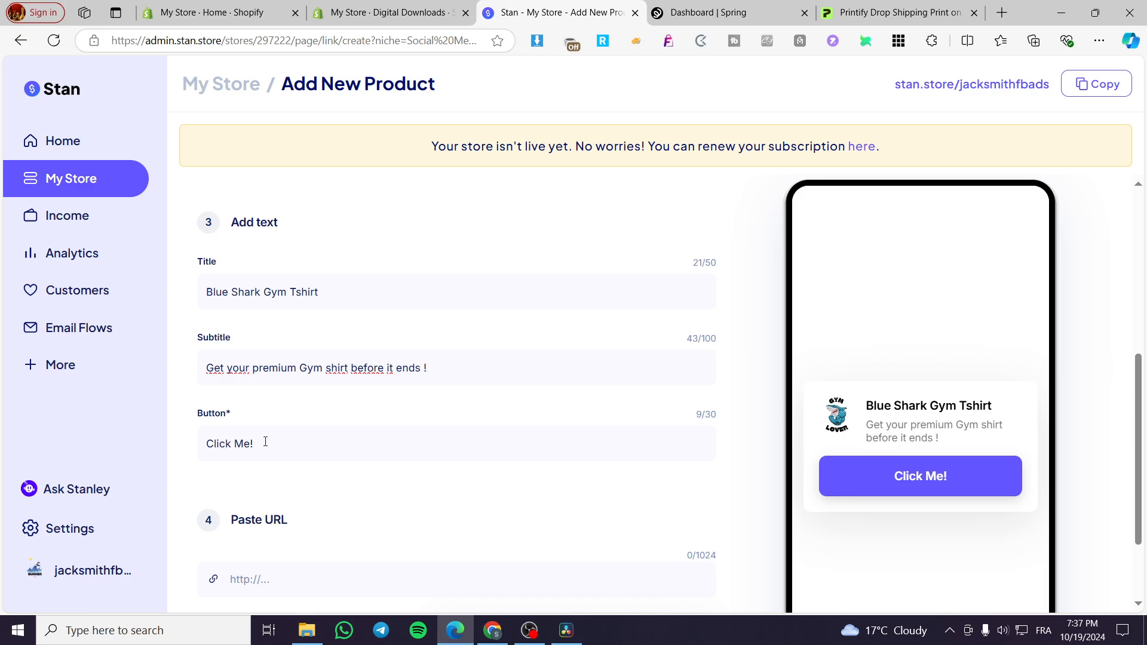
- Replace the 'Click Me!' button label with 'Buy Now' and scroll to Paste URL
double_click(228, 443)
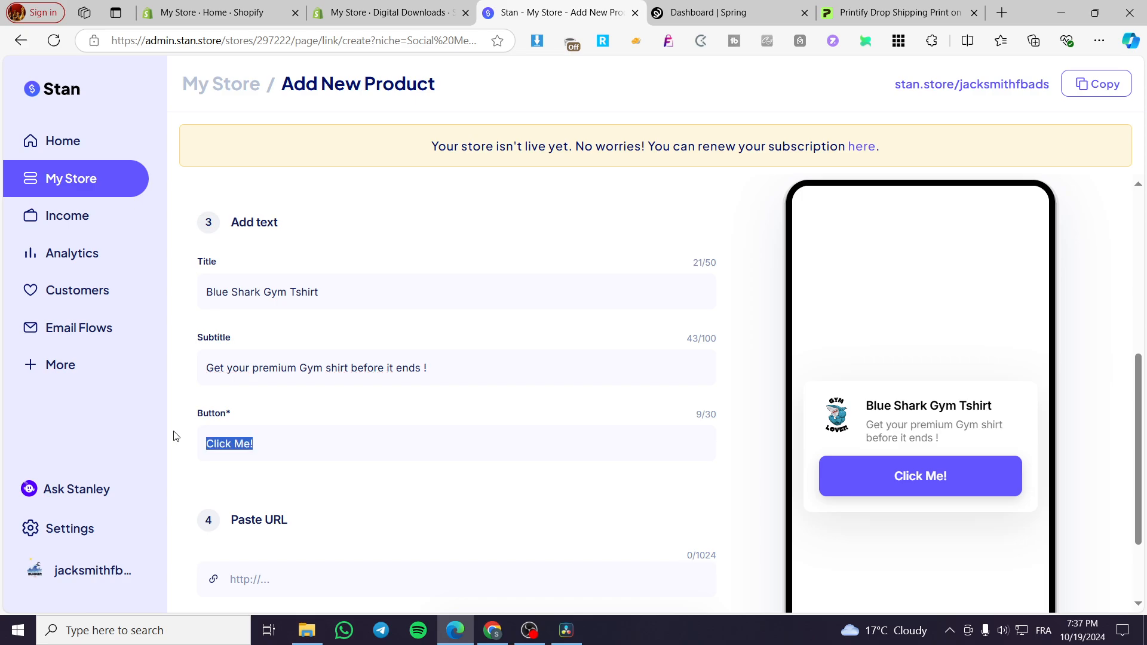
type("Buy Now")
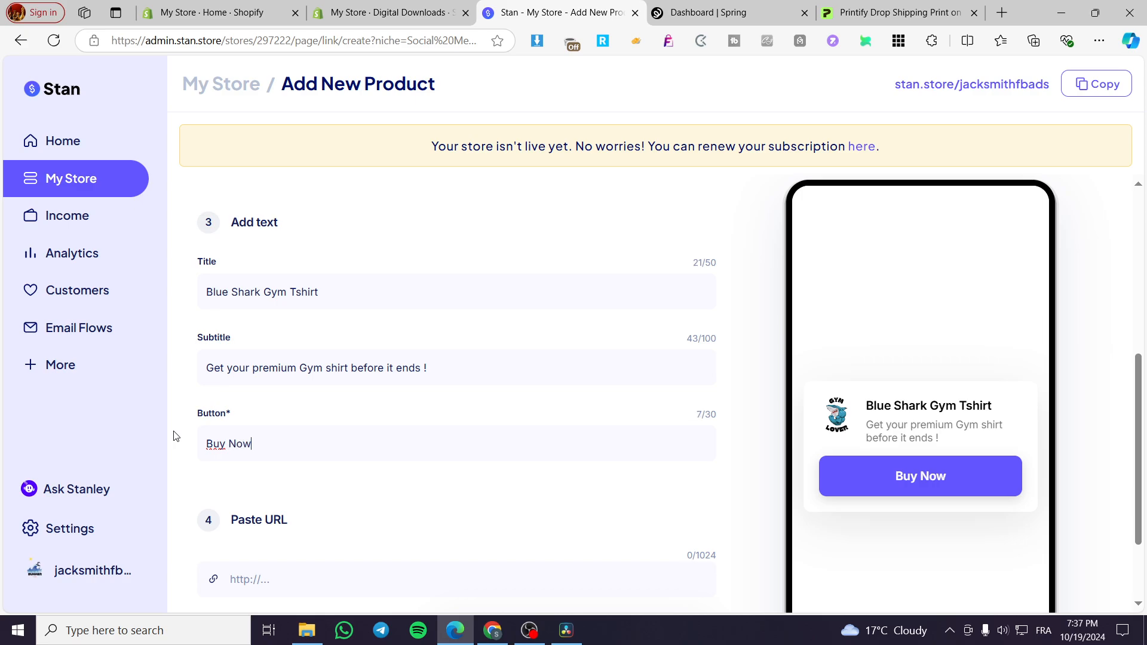
scroll("down", 3)
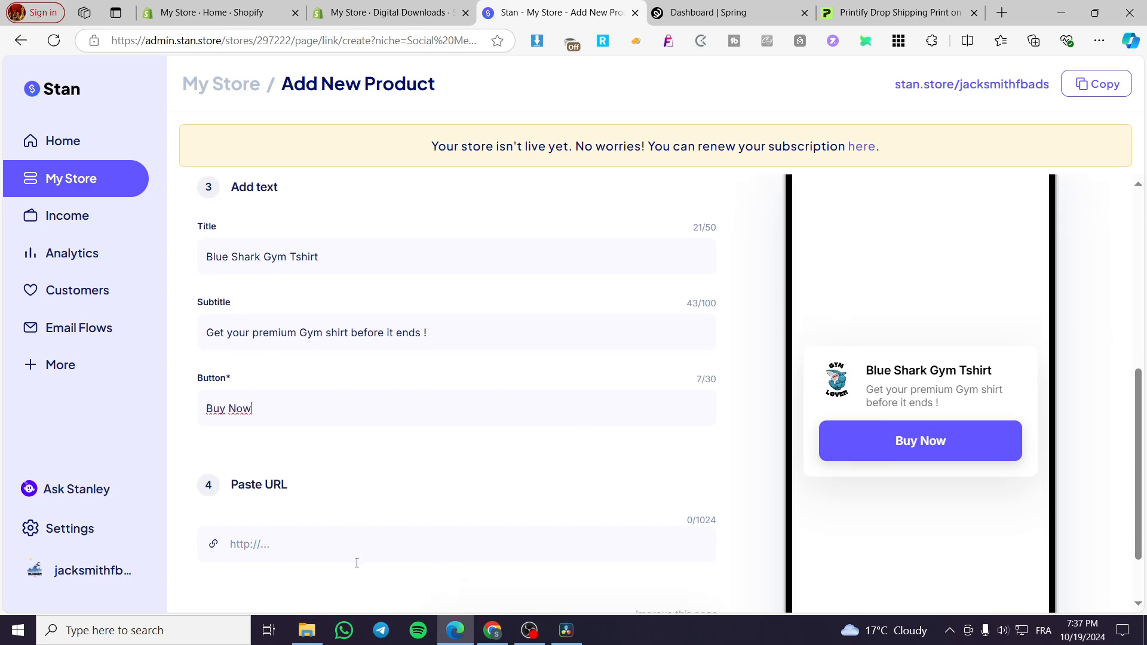
scroll("down", 3)
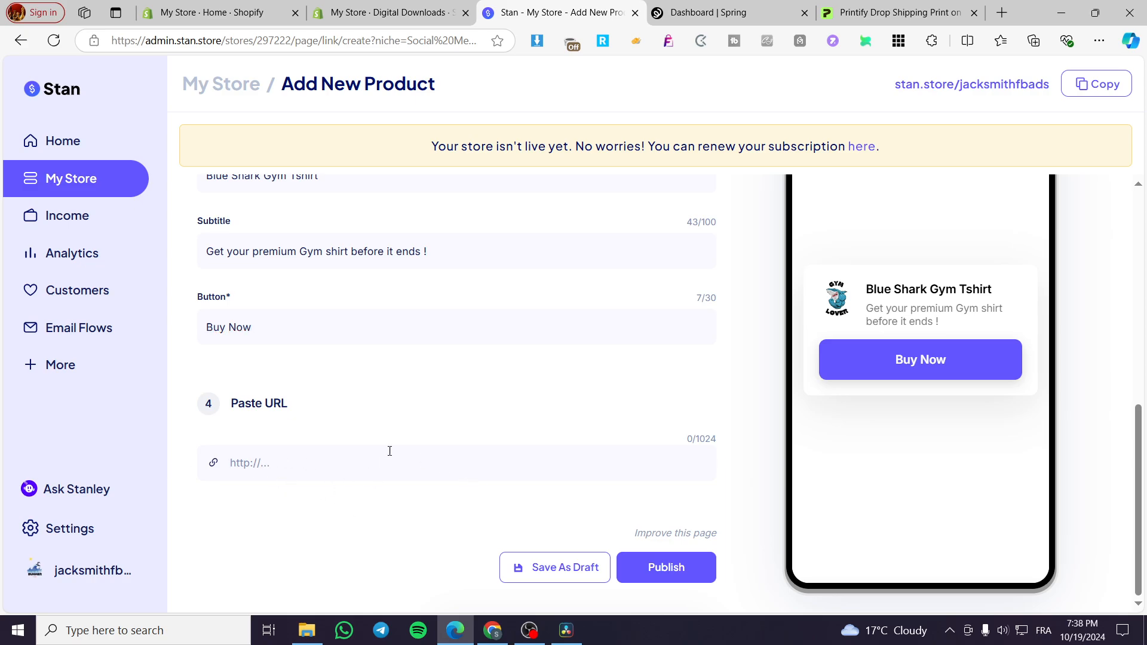
mouse_move(466, 407)
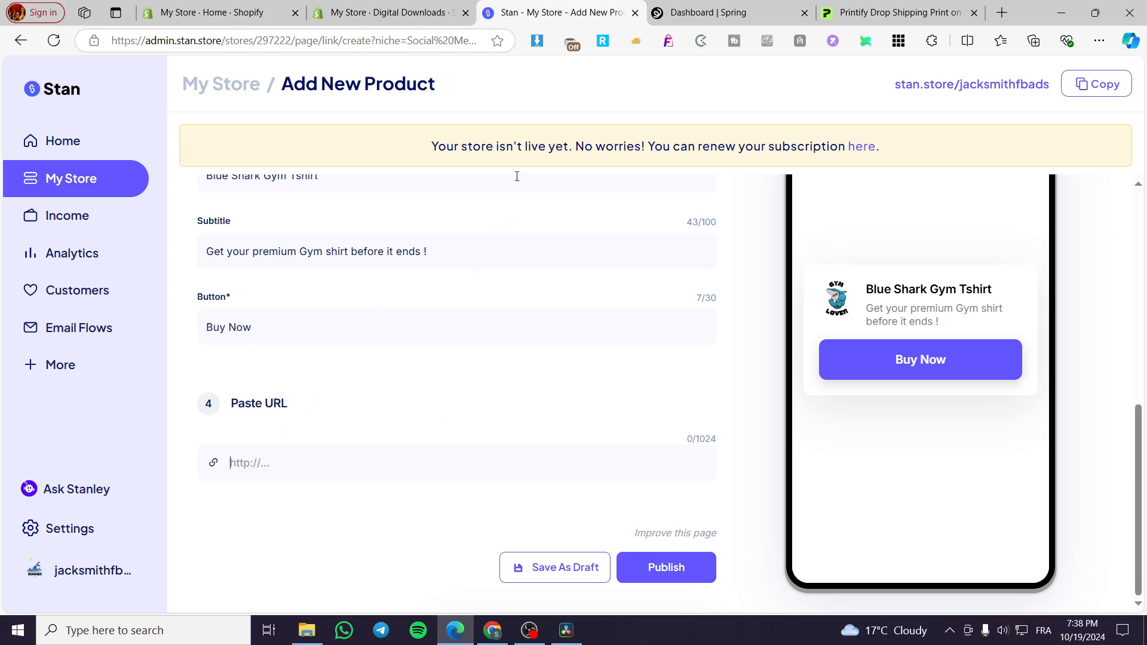
- Copy the Welcome premium Pullover series share link from Spring Listings, then return to Stan Store
left_click(717, 13)
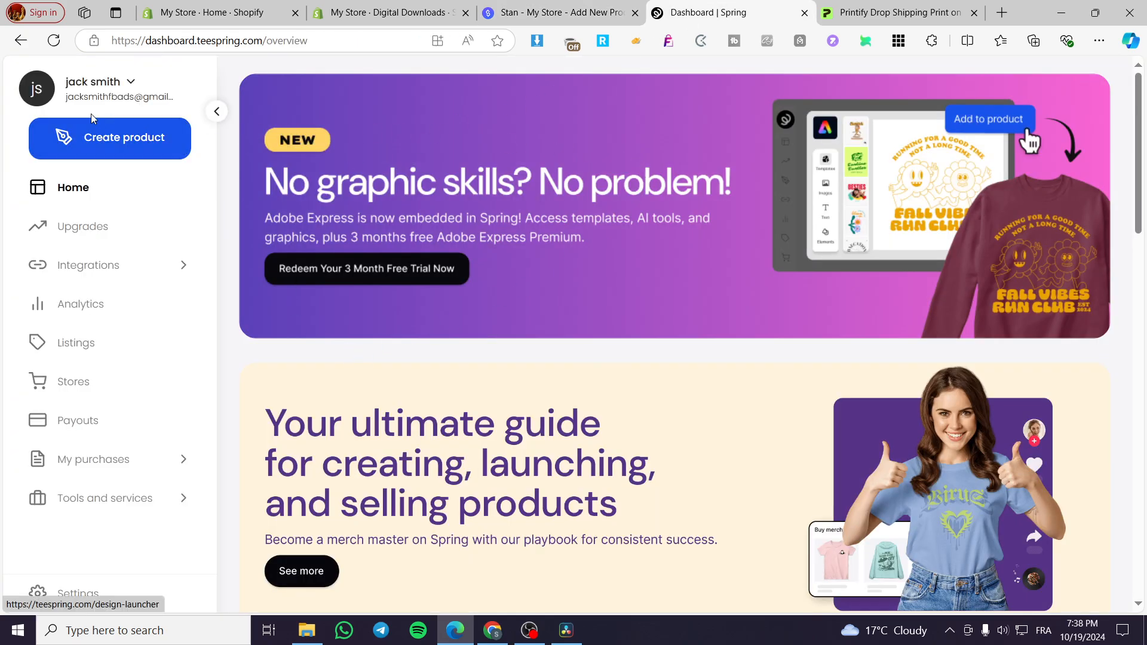
mouse_move(132, 62)
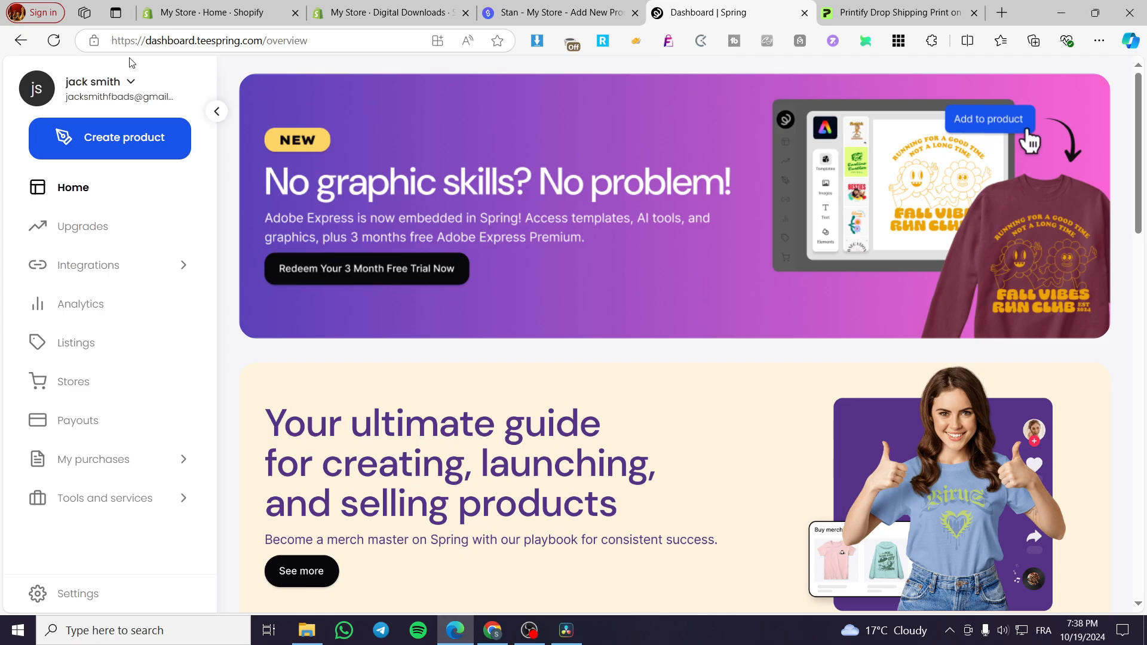
left_click(900, 12)
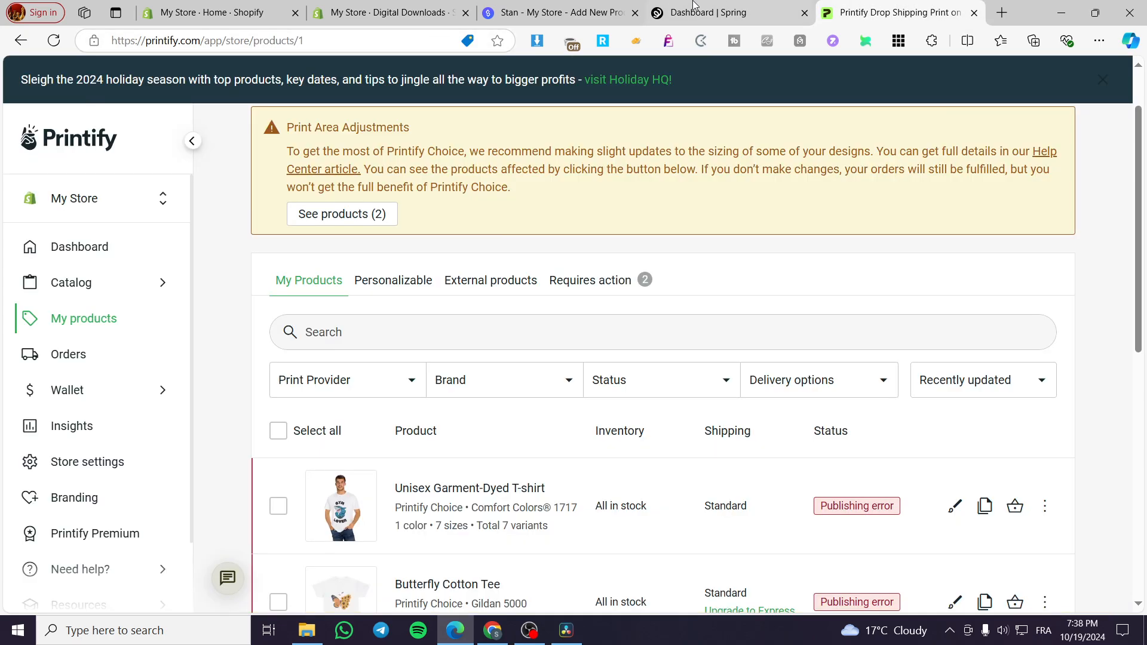
left_click(710, 13)
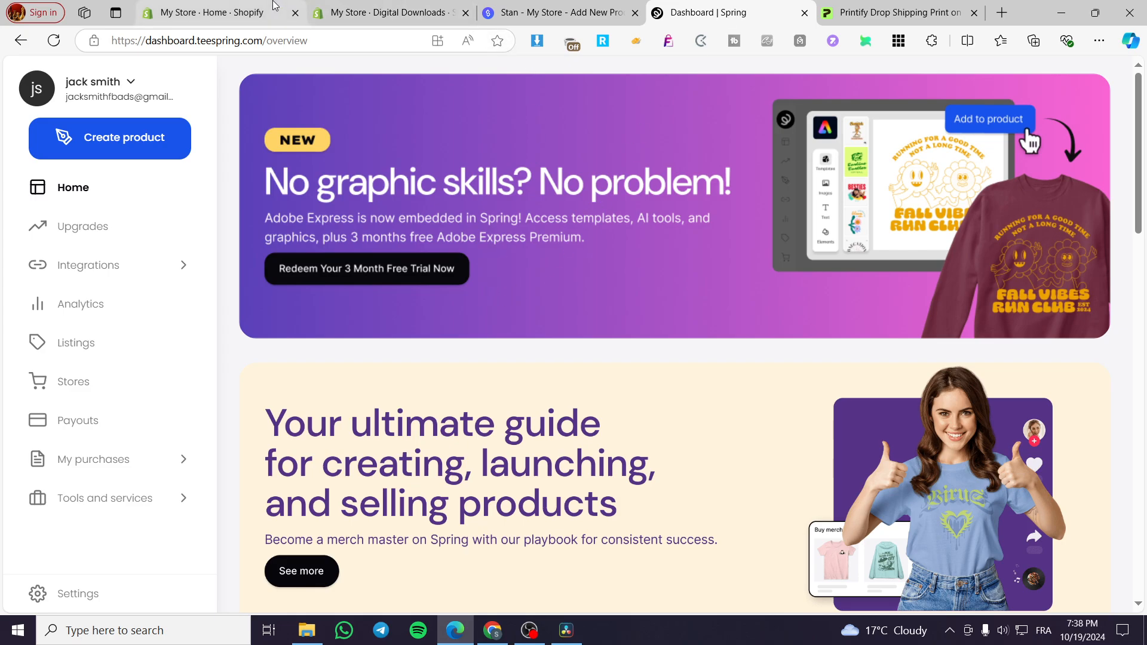
mouse_move(799, 264)
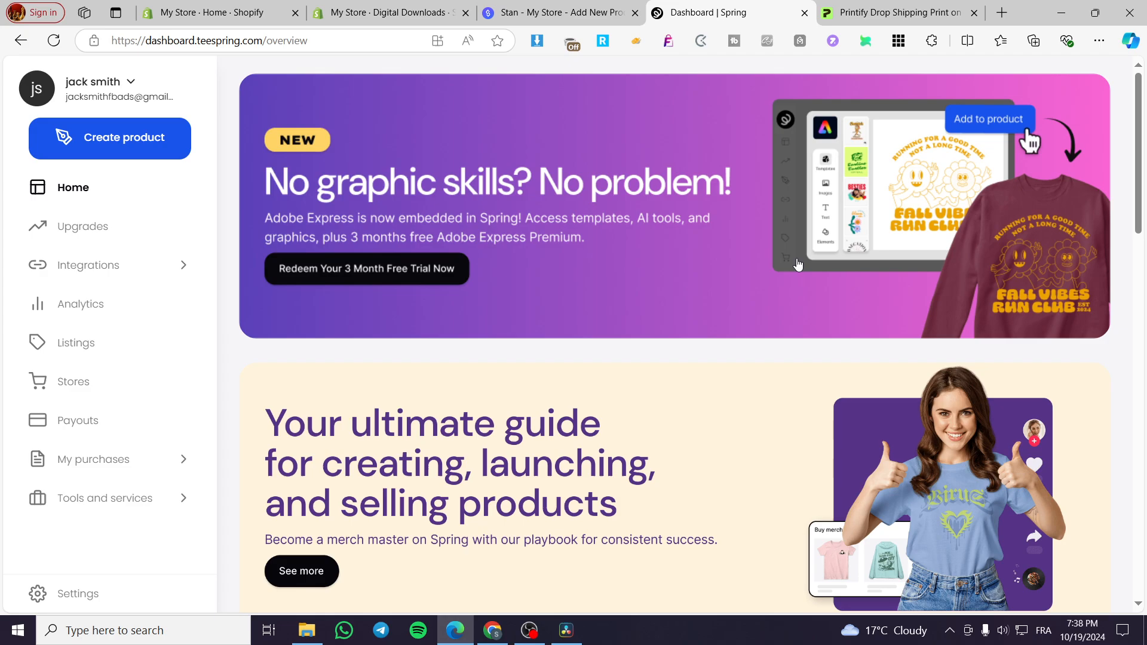
left_click(212, 13)
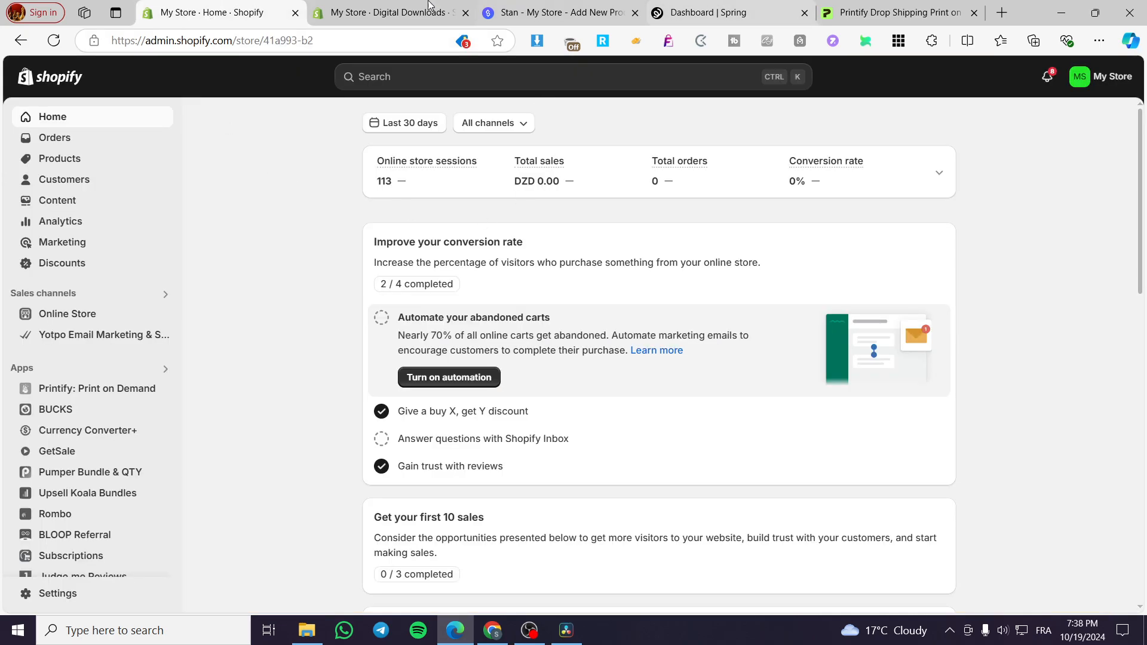
left_click(705, 13)
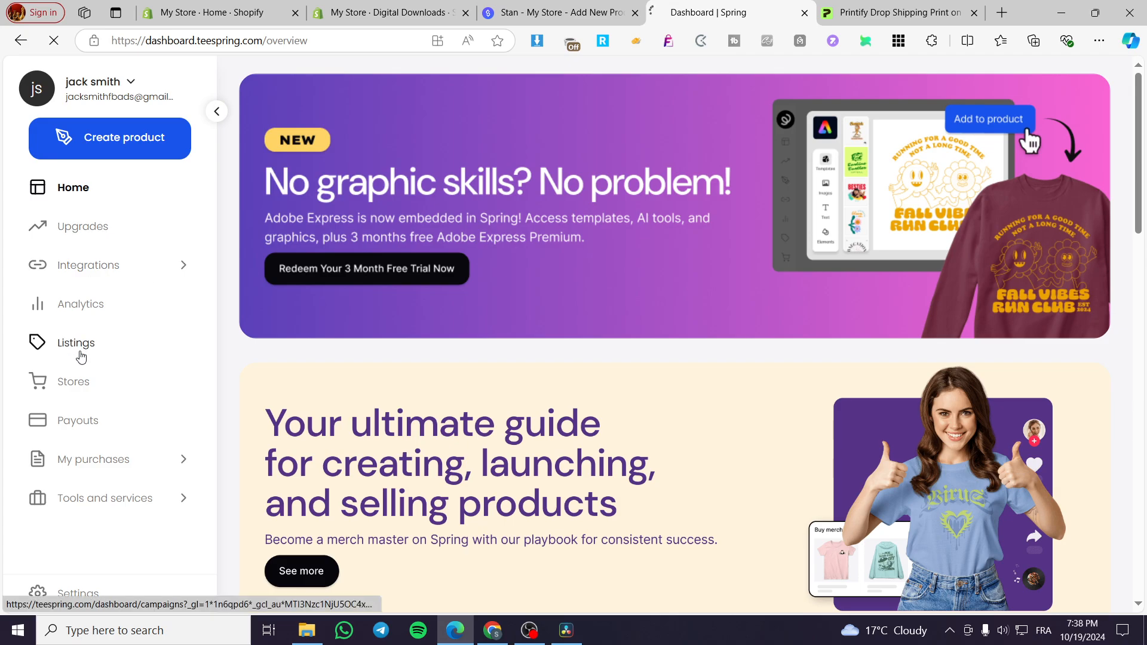
left_click(76, 343)
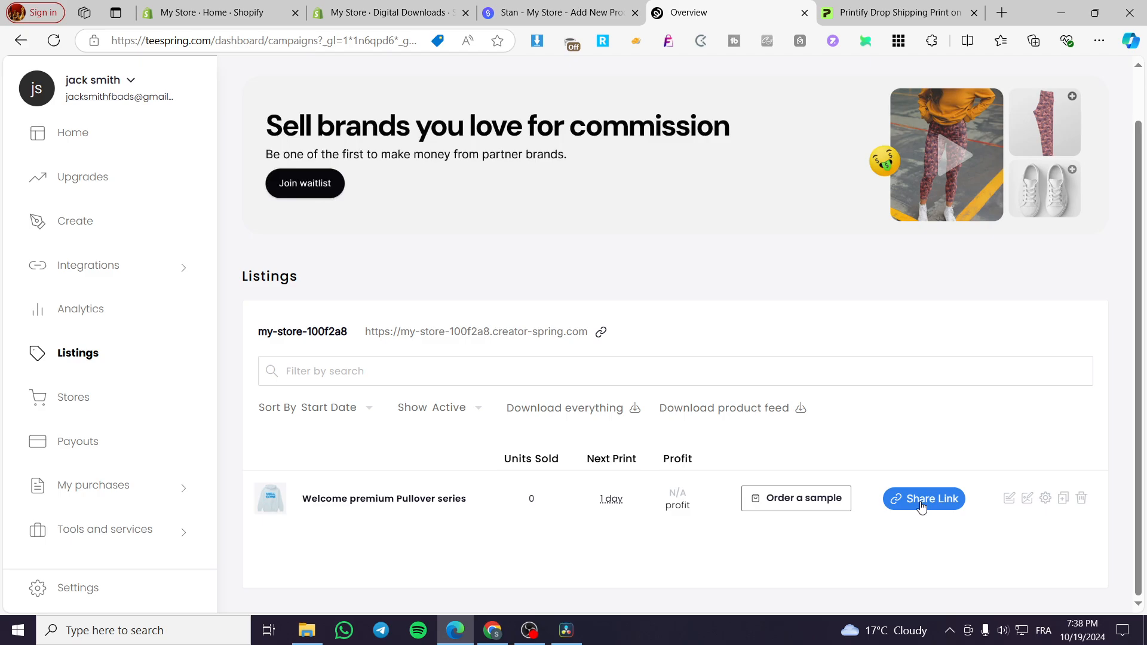
left_click(923, 499)
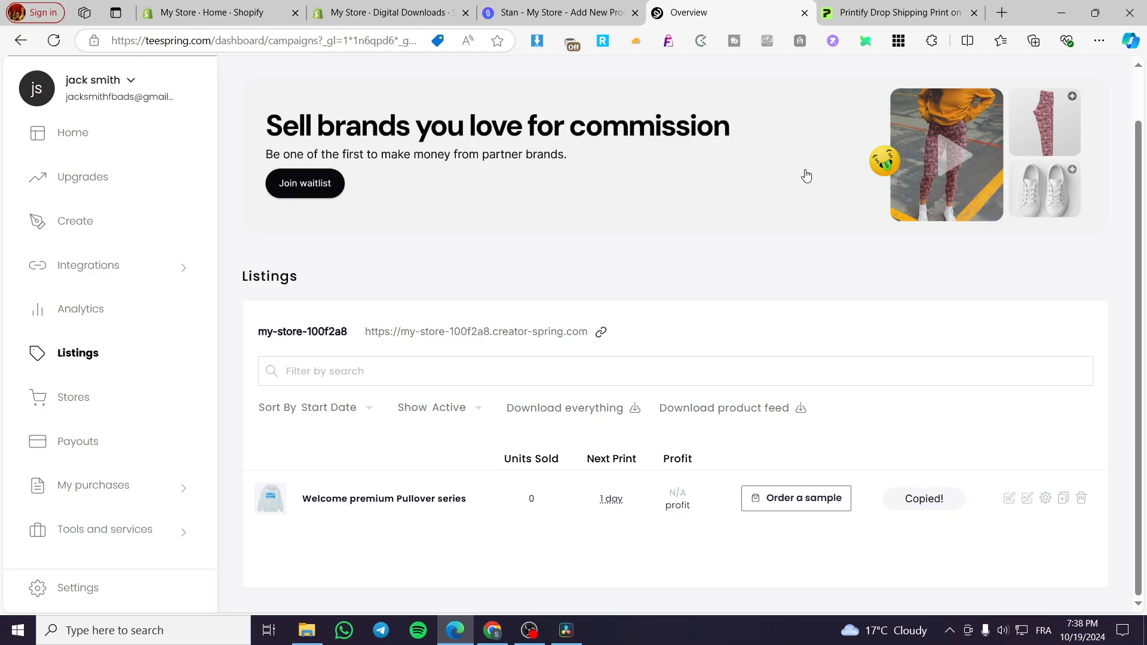
left_click(560, 12)
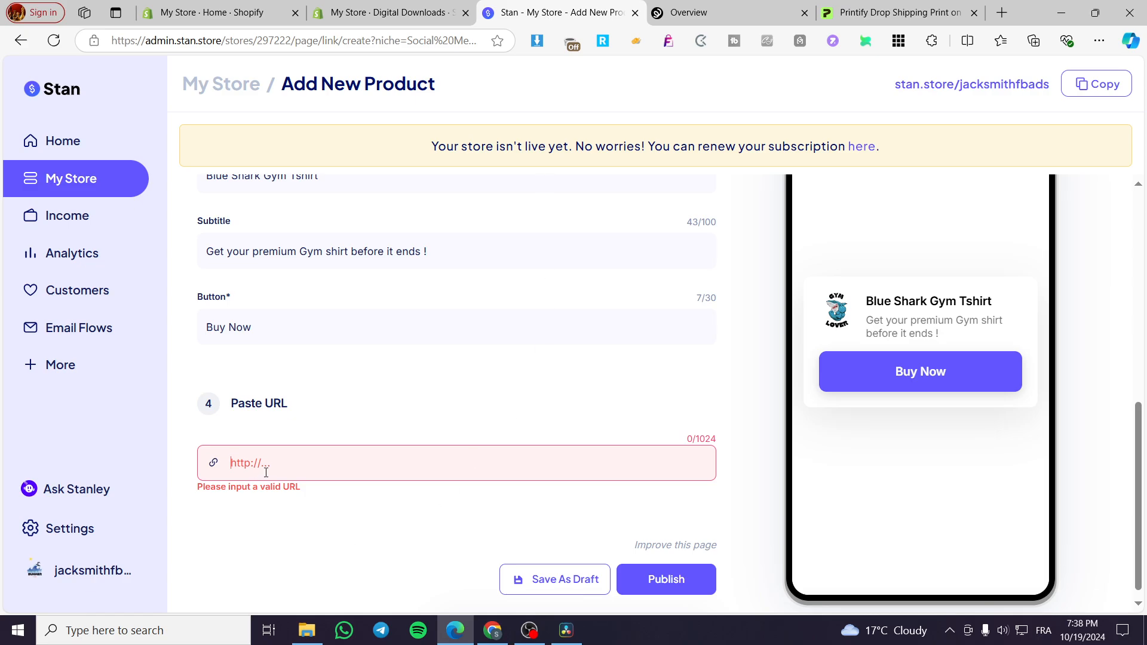
- Paste the Spring pullover listing URL, publish, then reopen the product and open its link
type("https://my-store-100f2a8.creator-spring.com/listing/welcome-premium-pullover-serie")
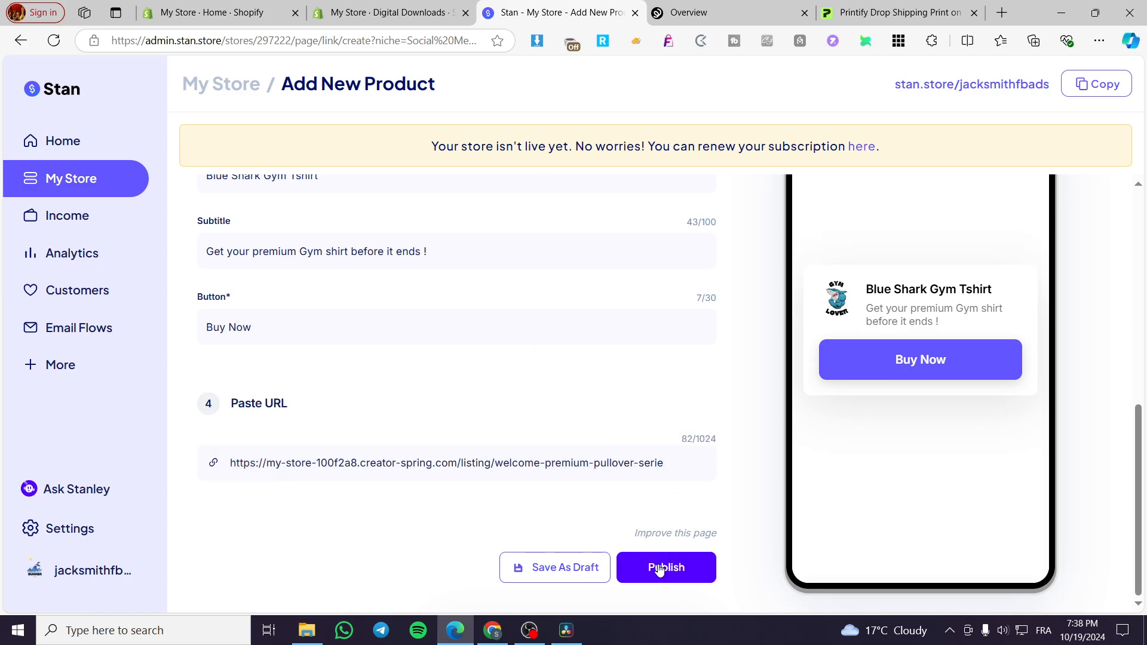
left_click(665, 567)
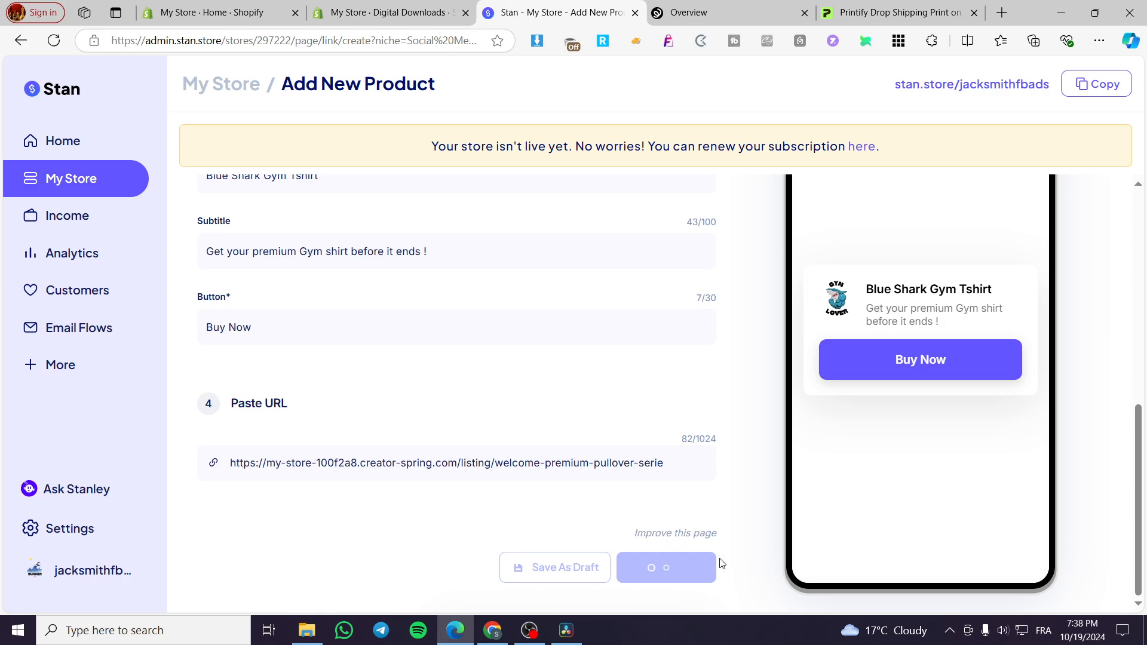
left_click(665, 567)
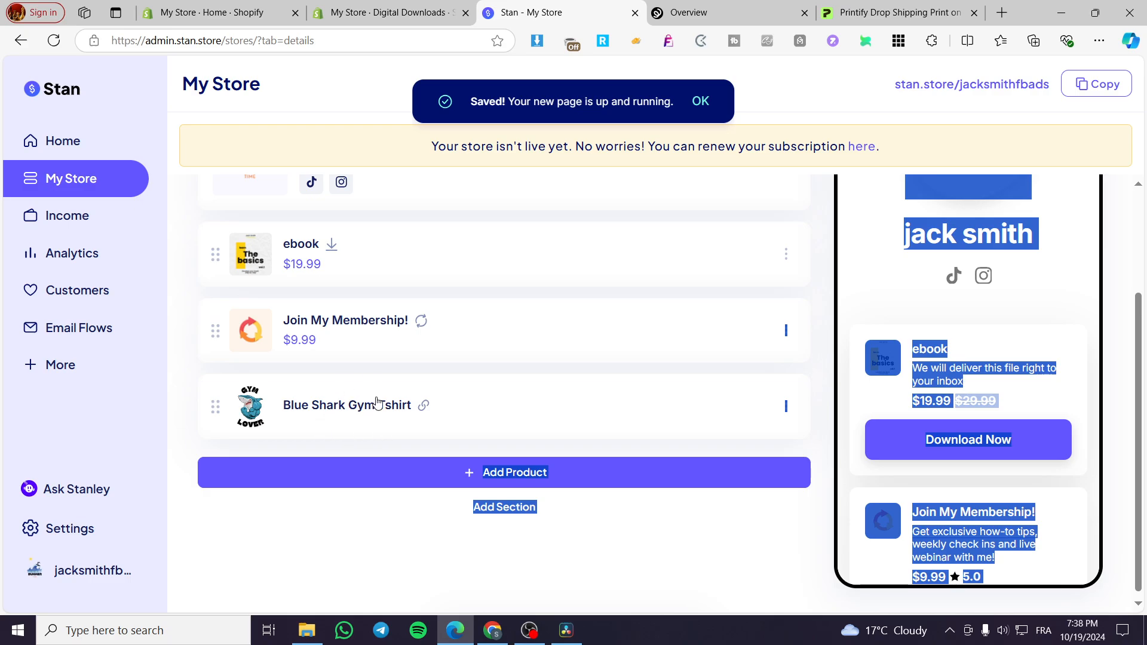
left_click(346, 405)
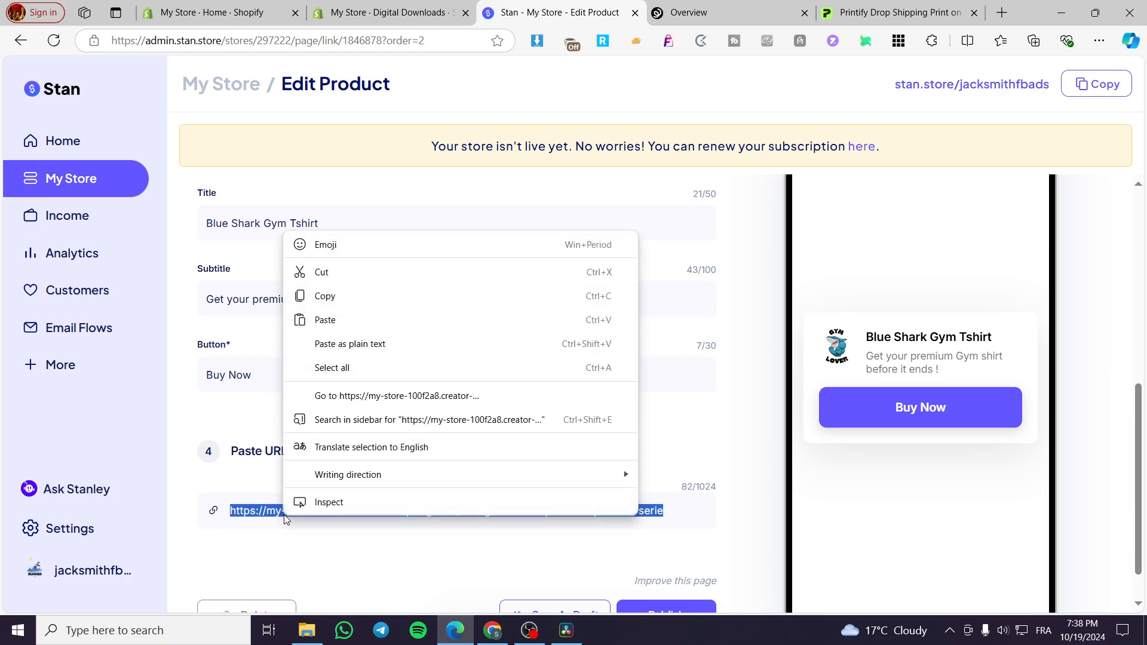
left_click(398, 395)
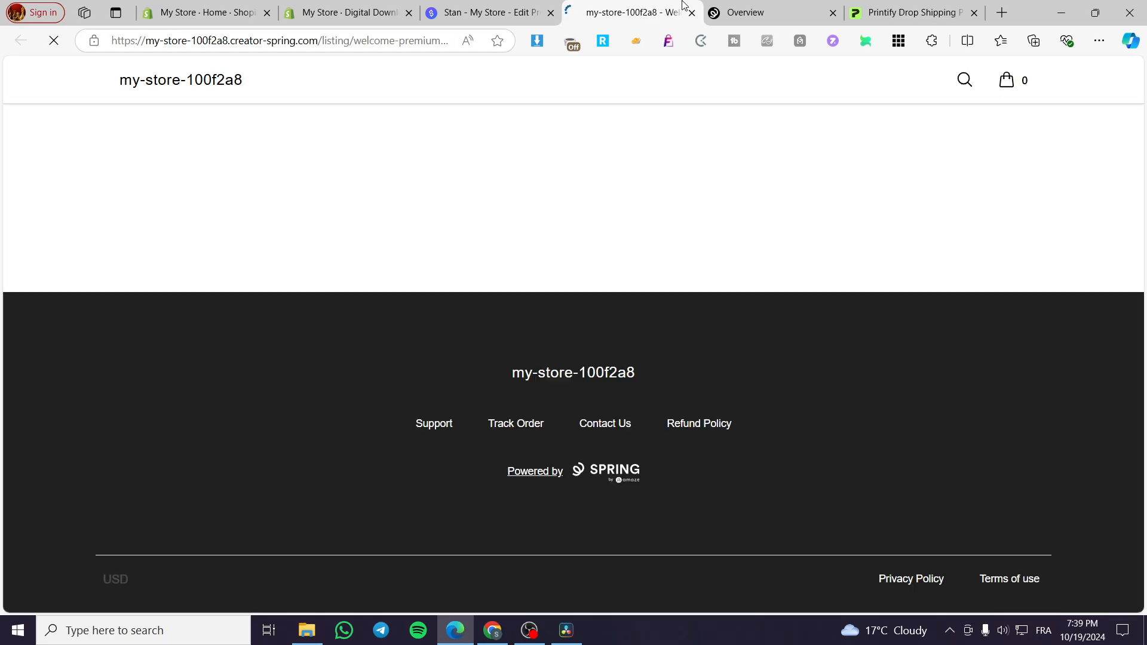
- Check the loaded Welcome premium Pullover series hoodie page, then switch to Printify products
left_click(768, 12)
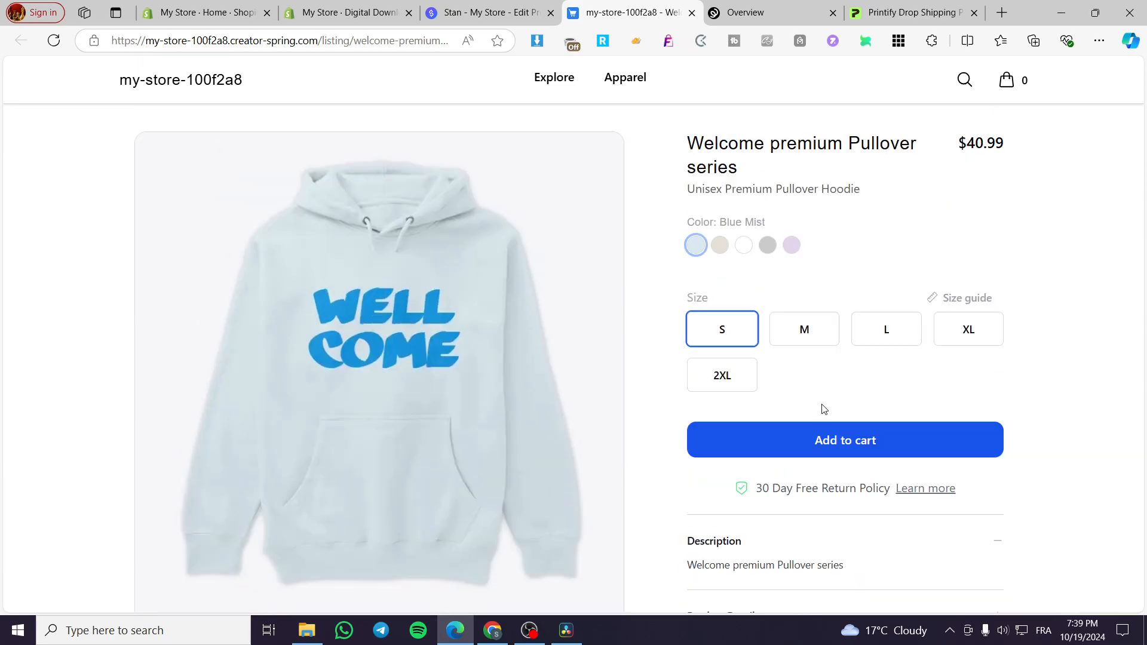
left_click(747, 13)
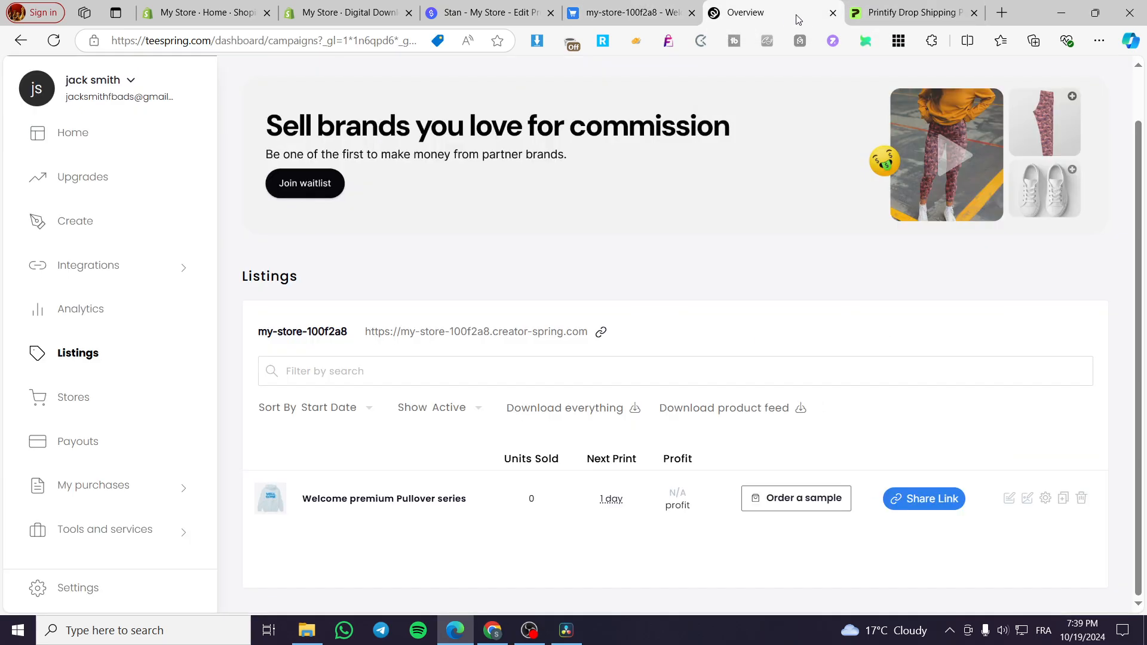
left_click(832, 12)
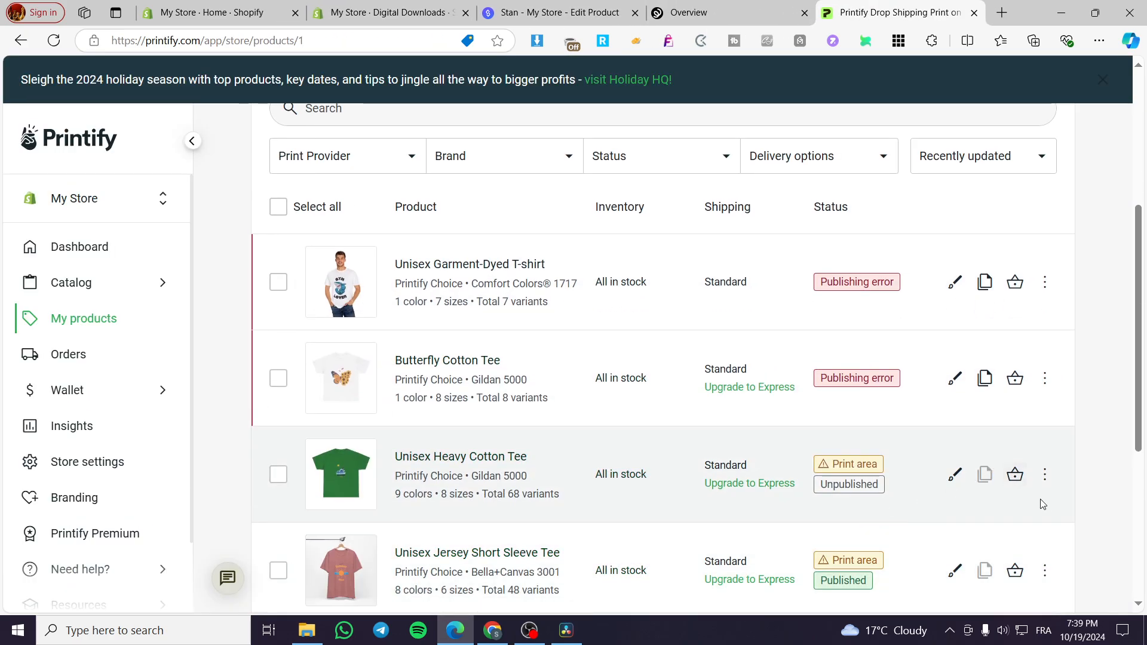
- Browse Printify's My products and connected stores, then return to Stan Store's Edit Product form
scroll("down", 3)
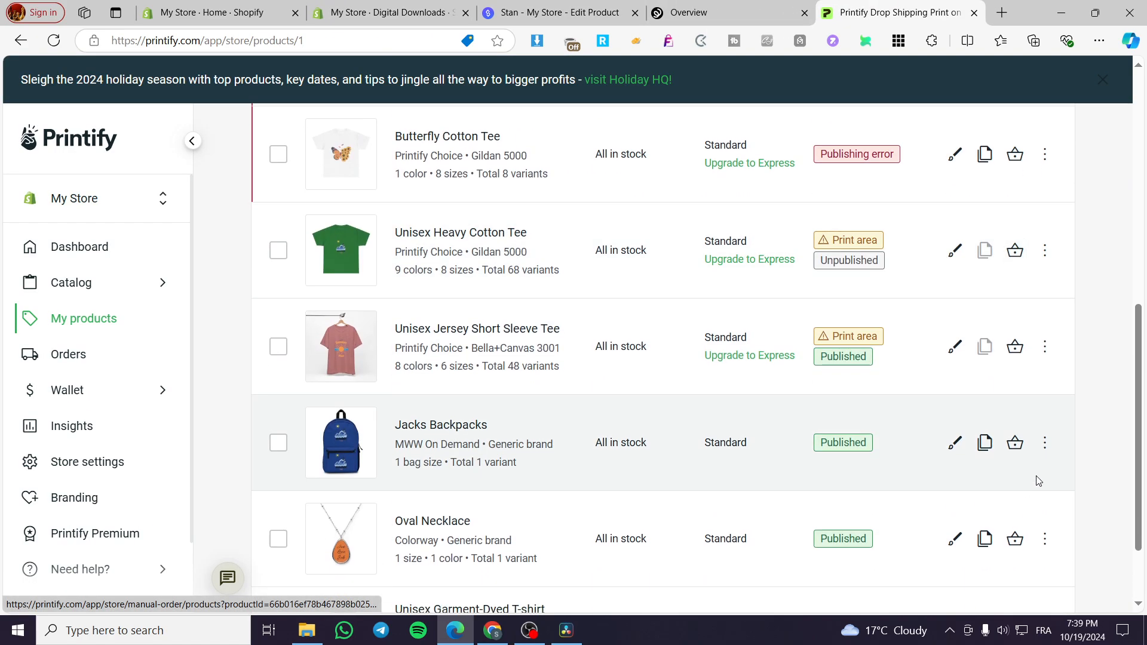
left_click(1044, 250)
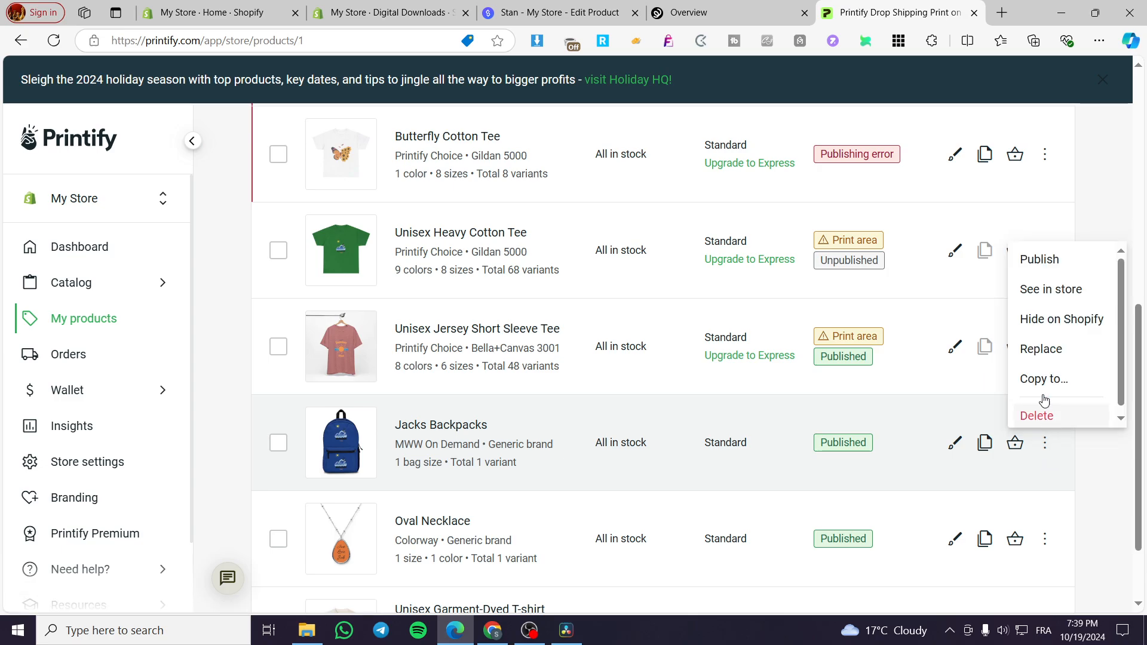
mouse_move(1081, 280)
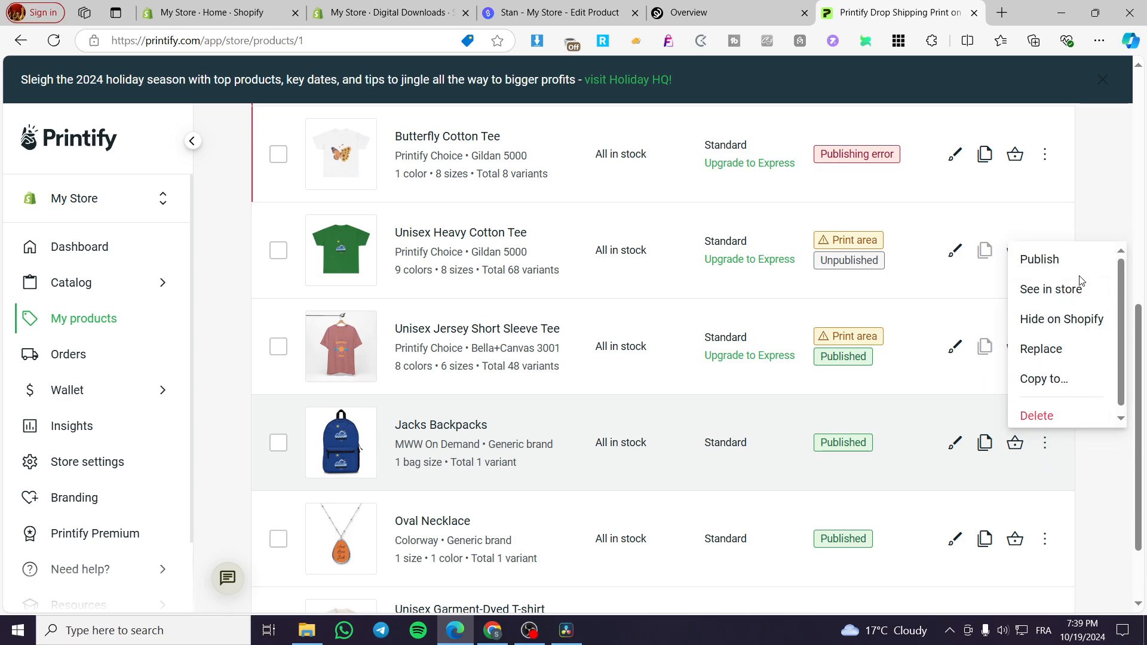
left_click(1050, 288)
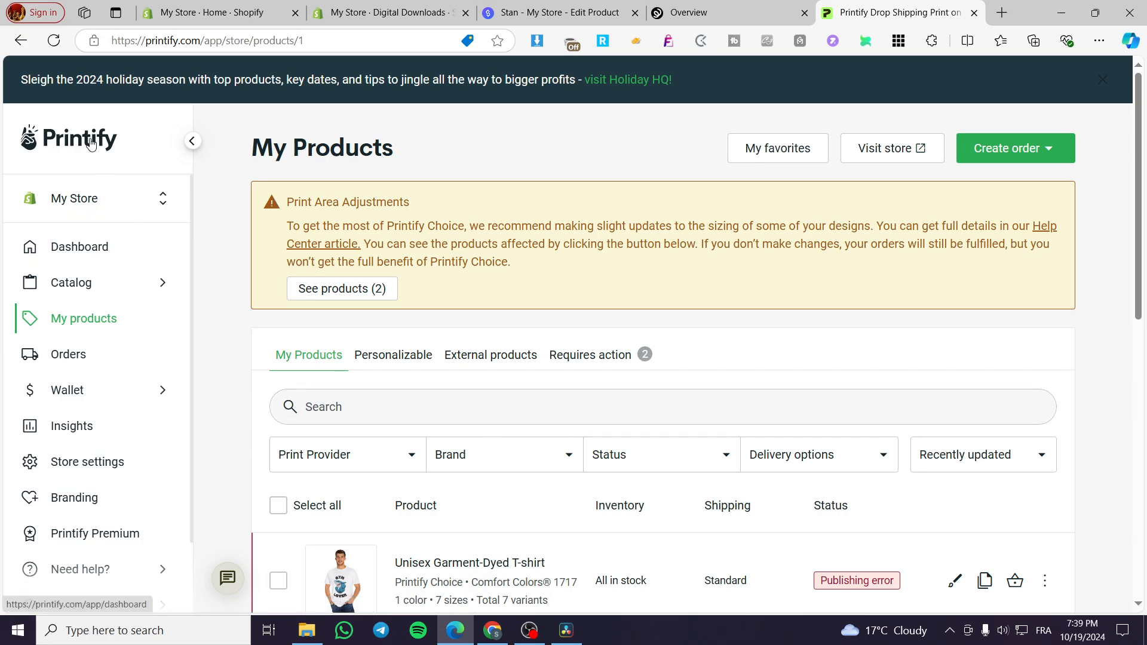
mouse_move(228, 130)
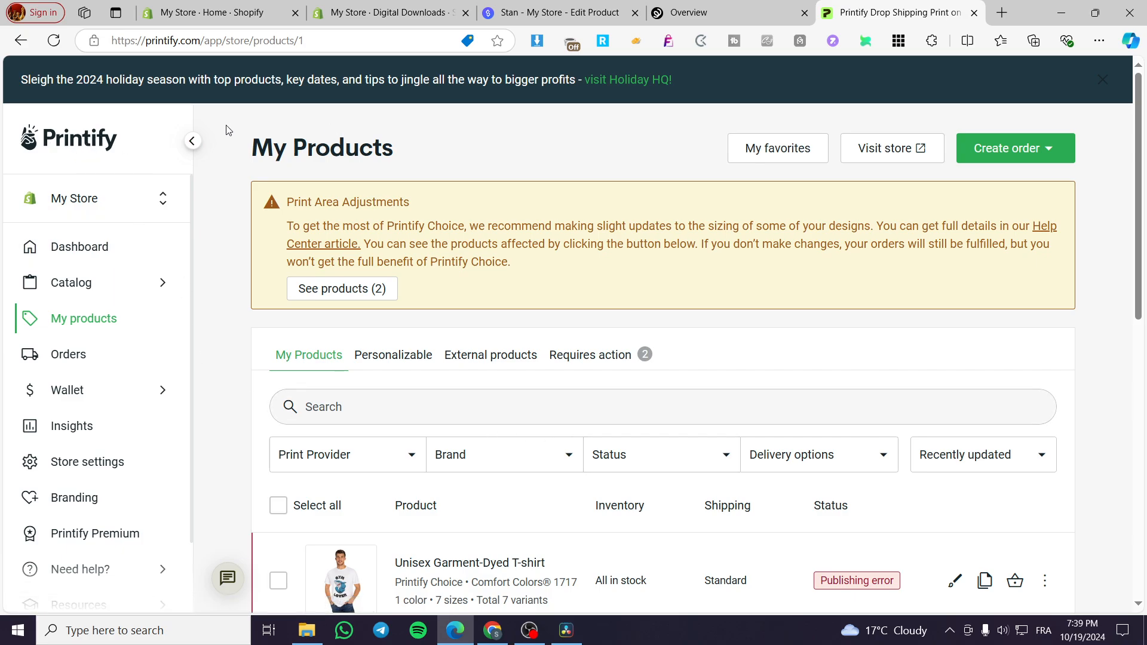
left_click(95, 199)
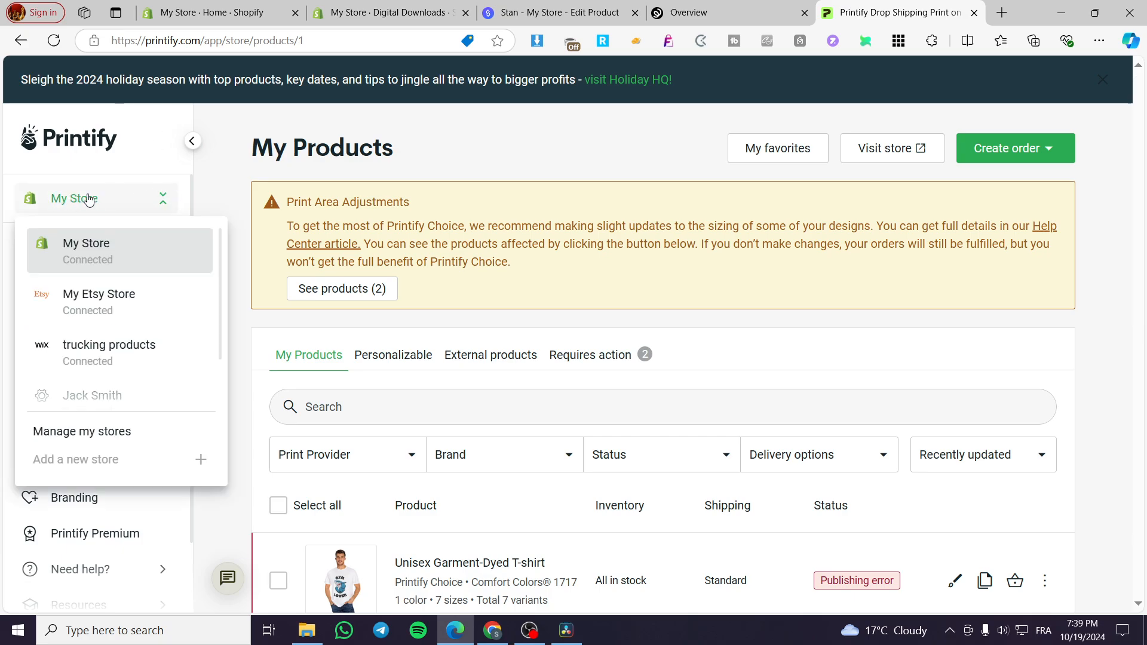
left_click(557, 13)
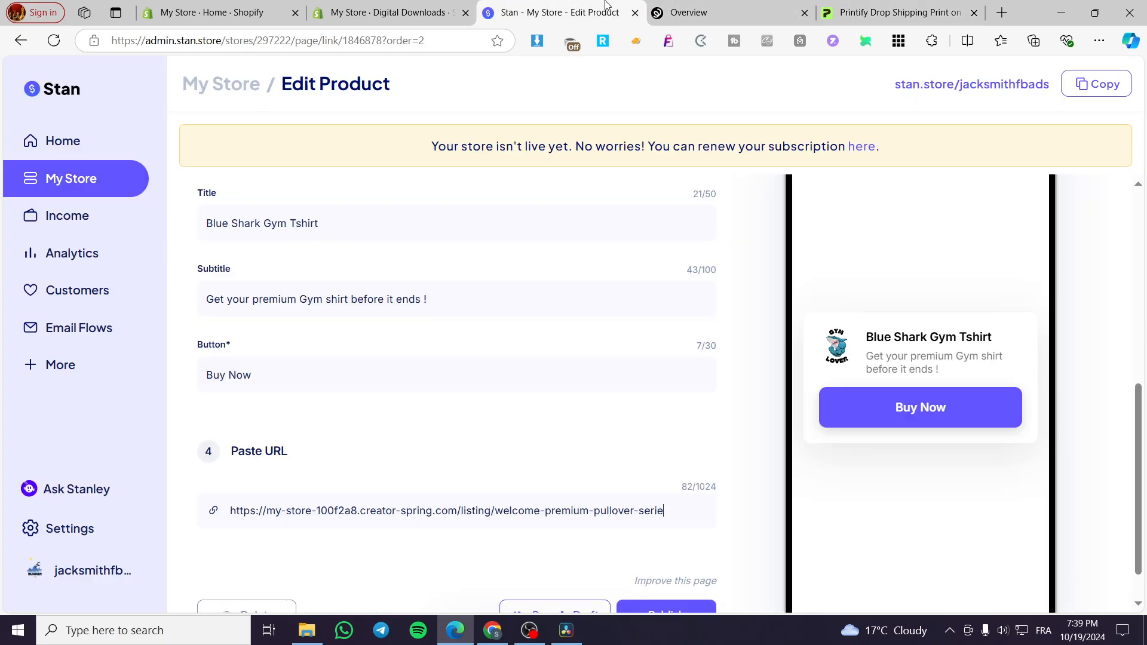